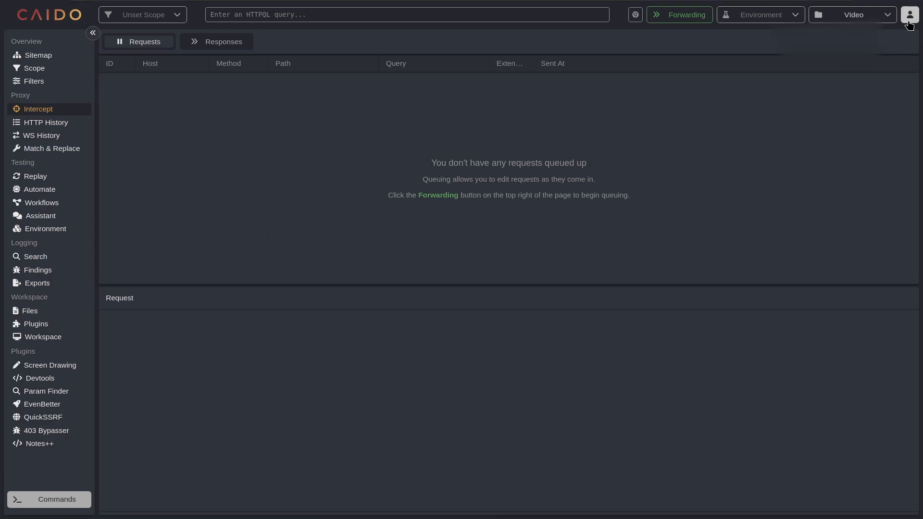
Browse the account menu, project list and project options, ending on the Workspace projects list.
click(909, 15)
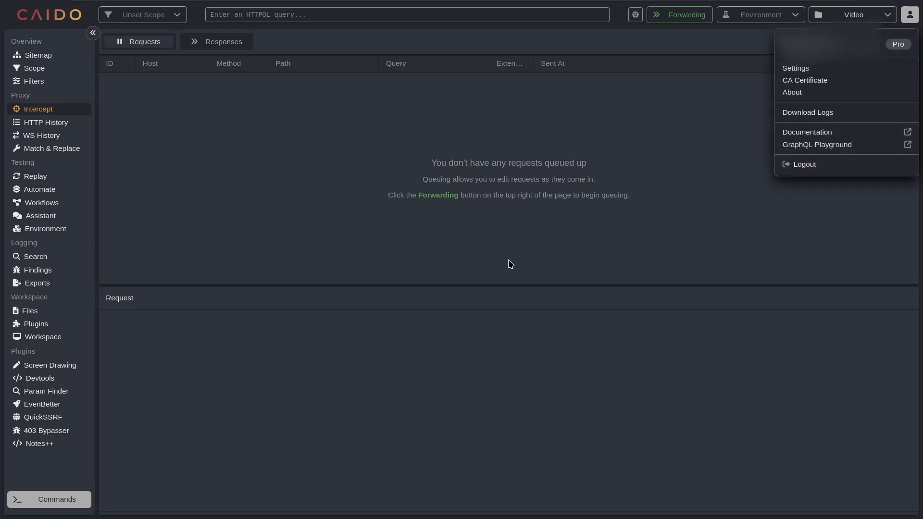
click(209, 326)
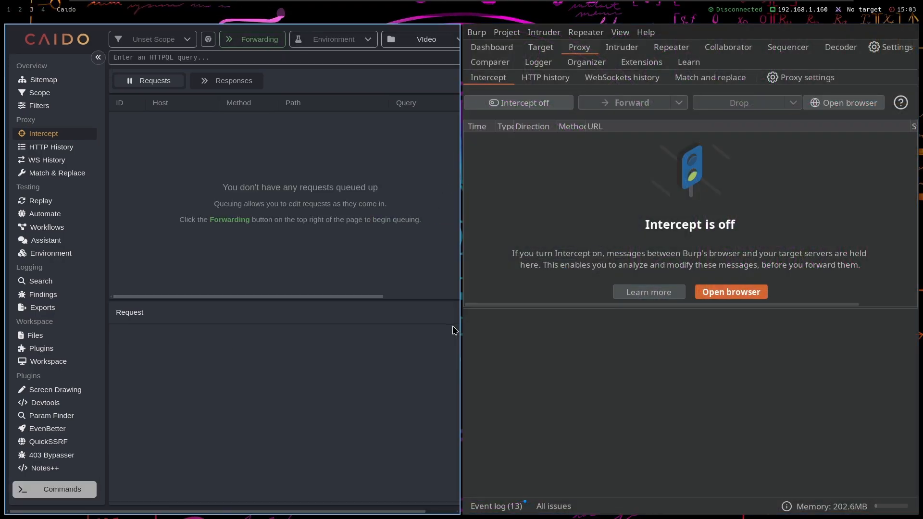
mouse_move(454, 331)
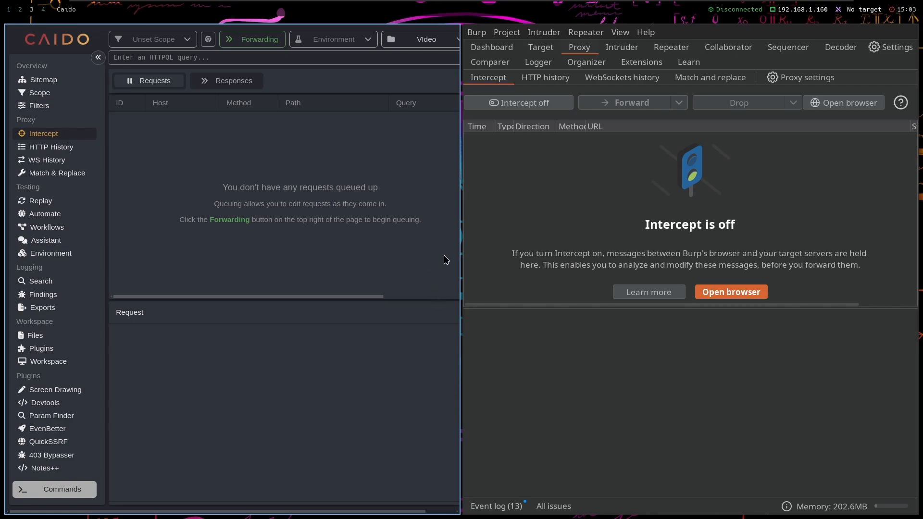
mouse_move(640, 180)
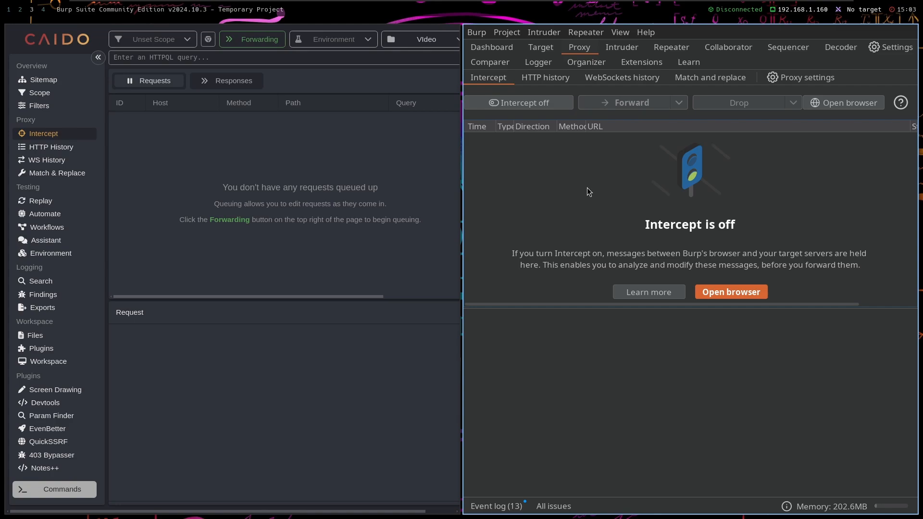
mouse_move(598, 202)
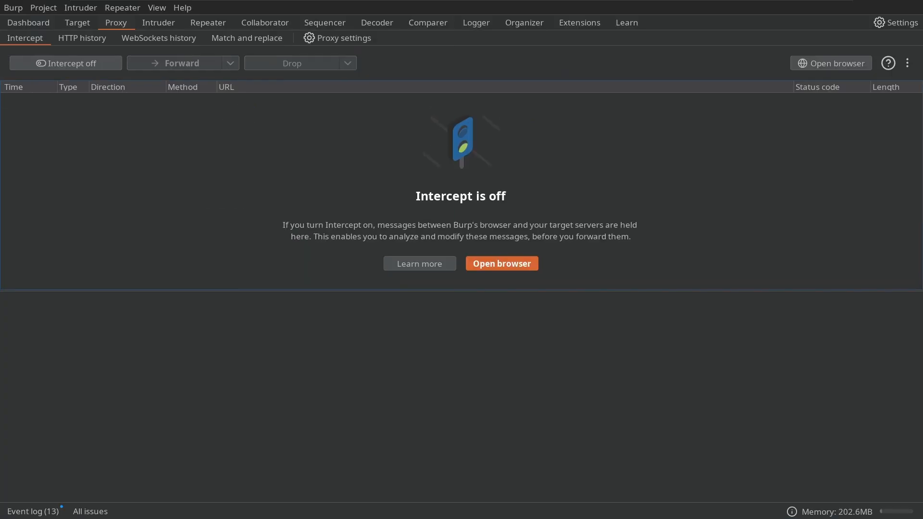
mouse_move(423, 225)
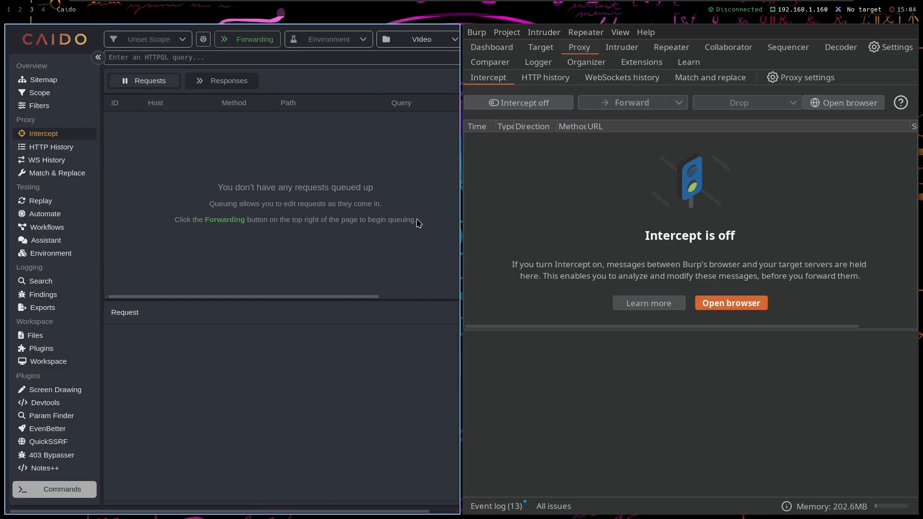
mouse_move(217, 194)
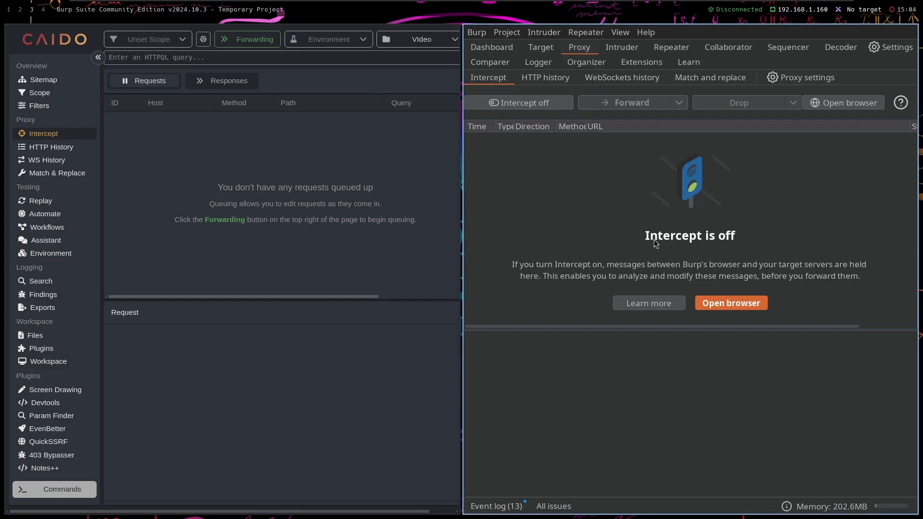
mouse_move(637, 159)
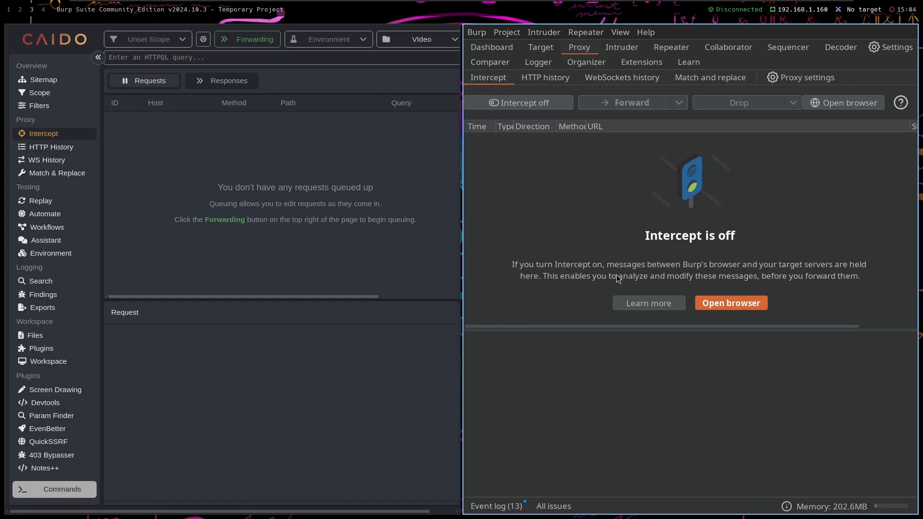
mouse_move(618, 293)
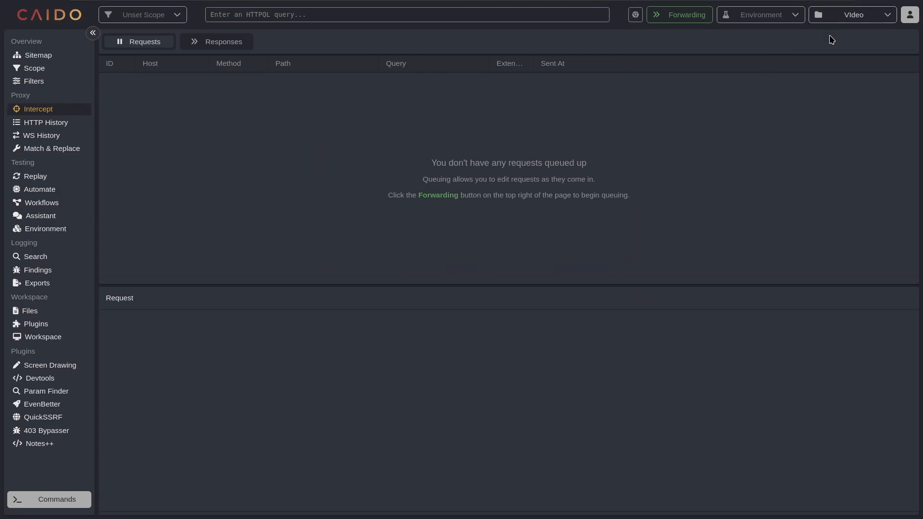
click(850, 15)
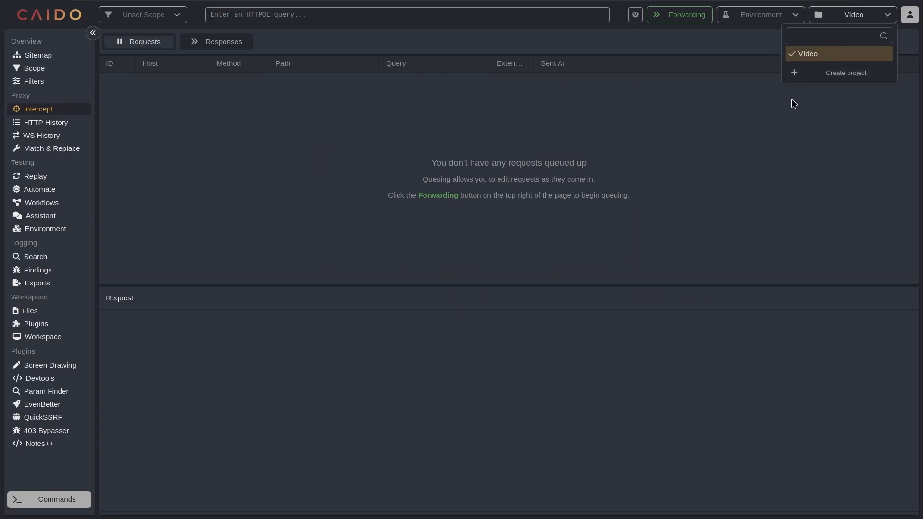
click(852, 14)
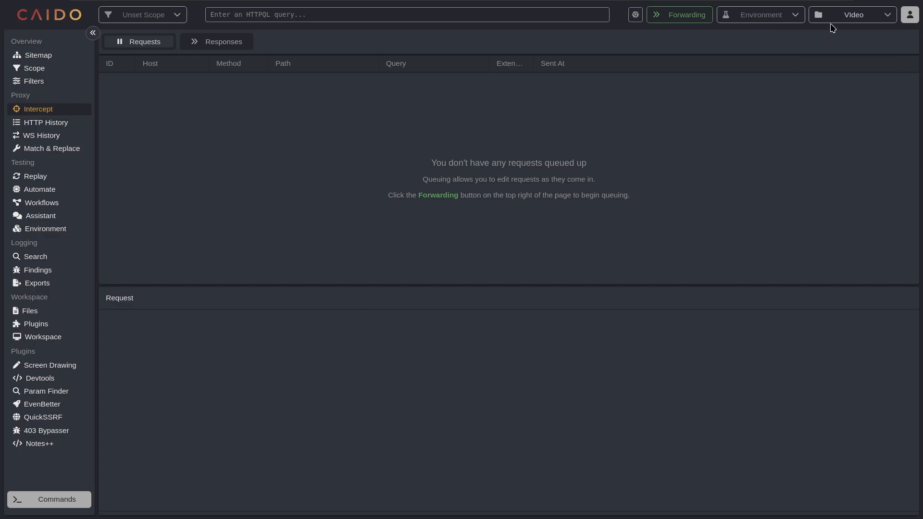
mouse_move(676, 145)
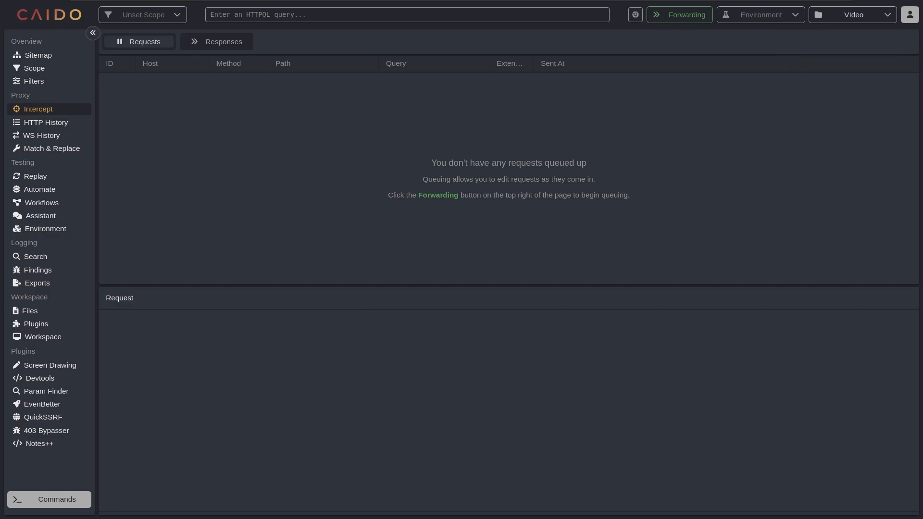
mouse_move(582, 230)
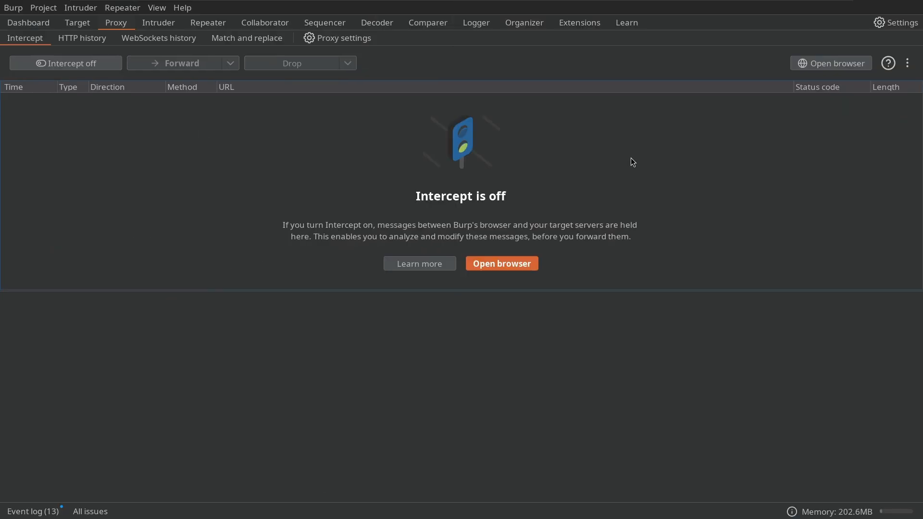
mouse_move(2, 24)
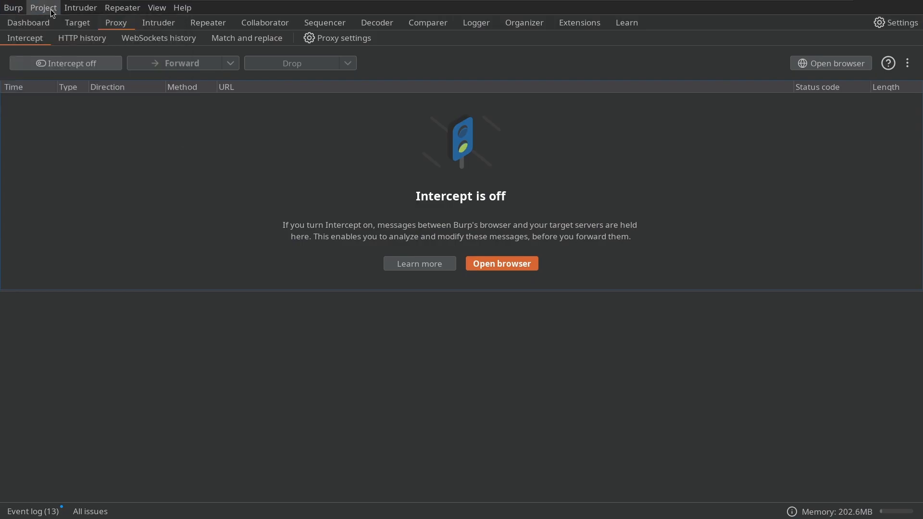
click(42, 7)
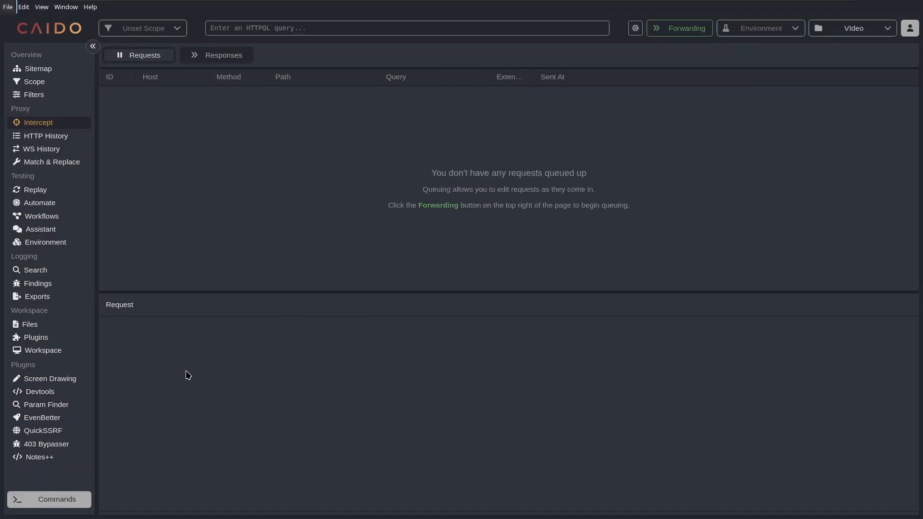
mouse_move(61, 337)
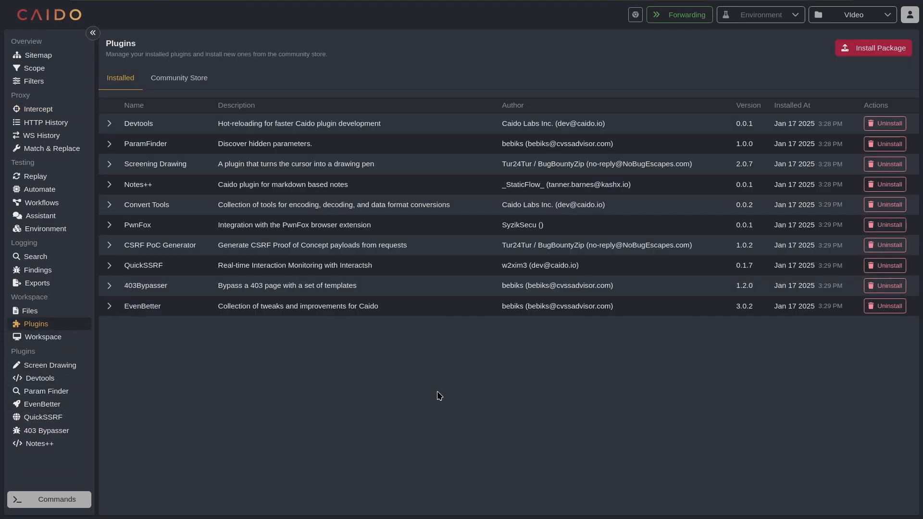
mouse_move(412, 399)
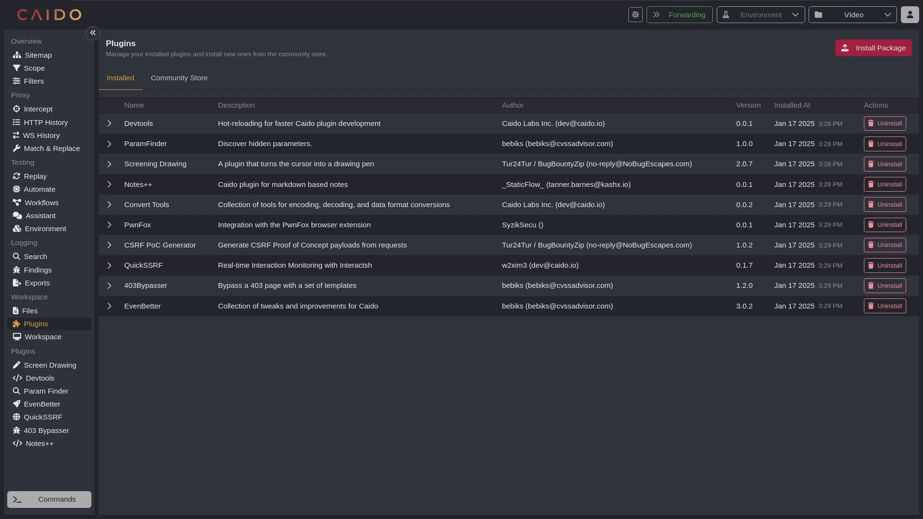
mouse_move(518, 383)
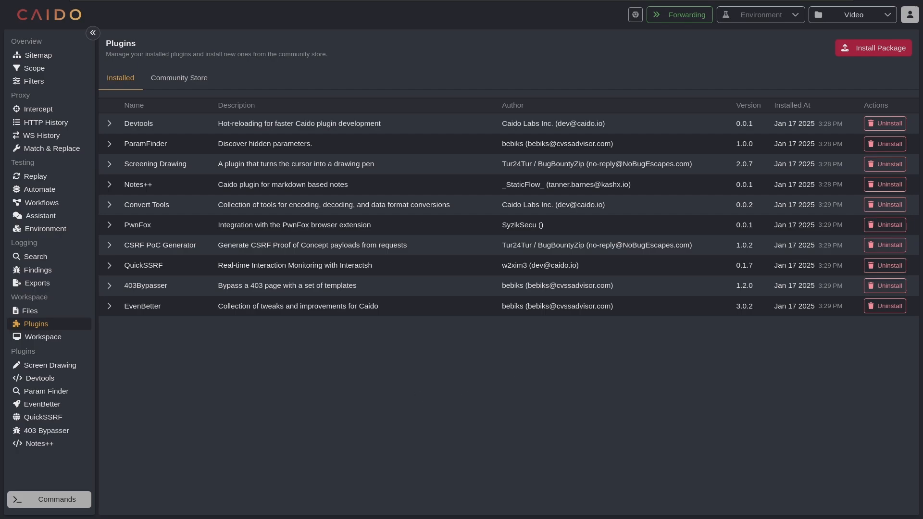
mouse_move(289, 357)
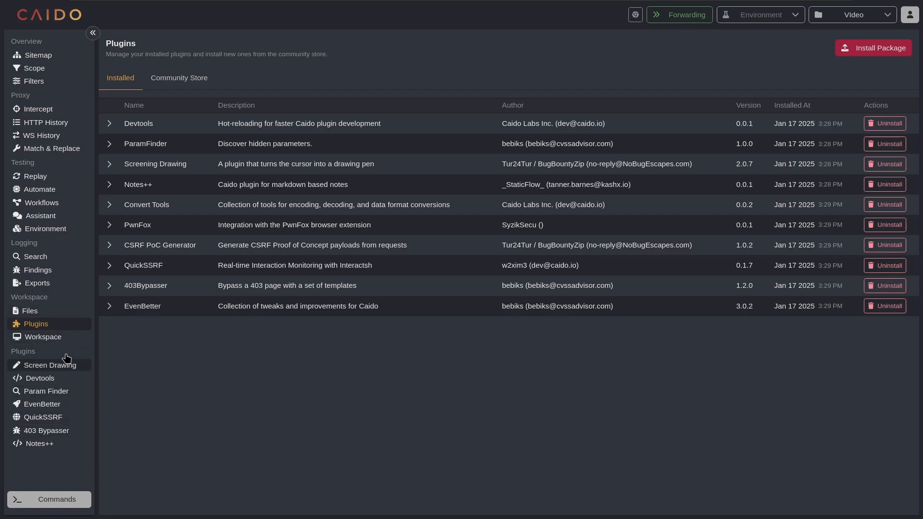
click(42, 337)
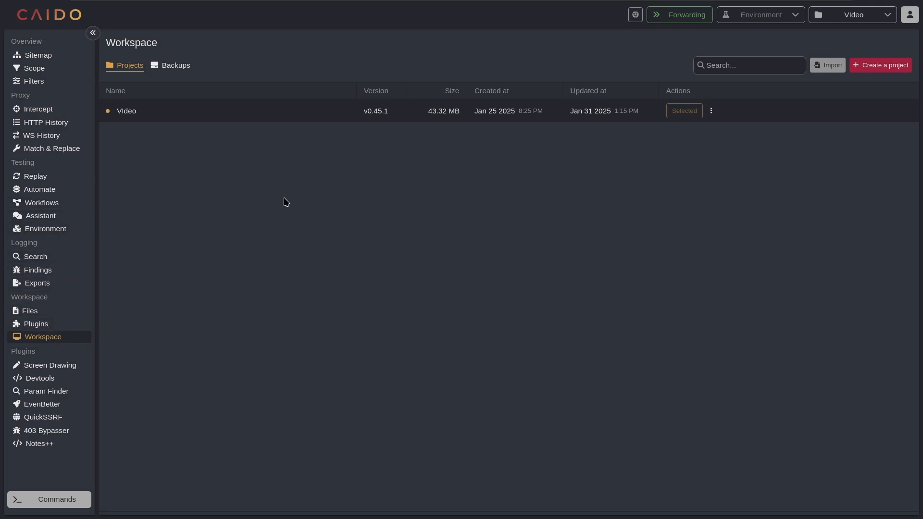
mouse_move(385, 271)
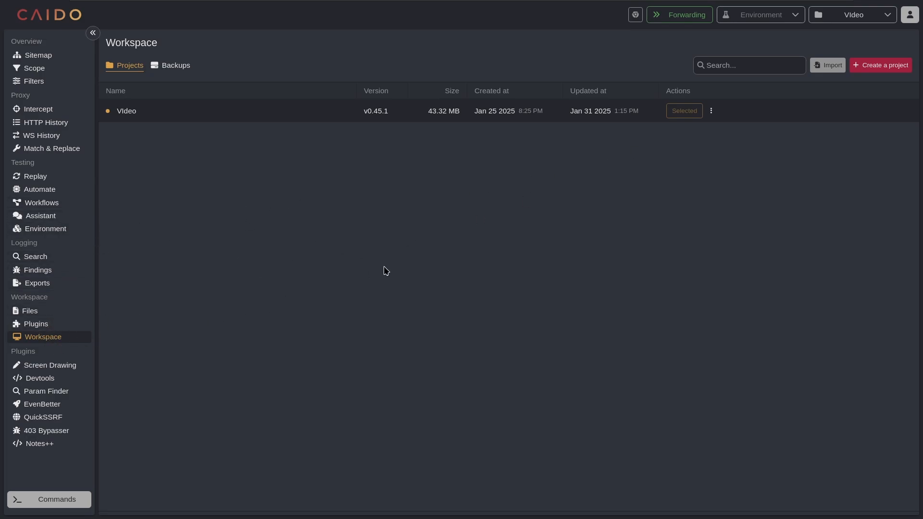
mouse_move(246, 239)
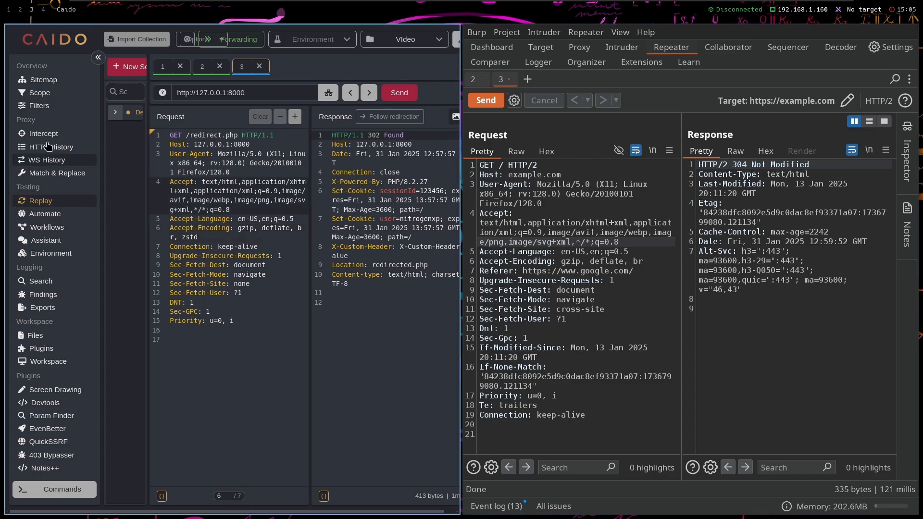
Open Caido's empty Automate page and dismiss Burp Intruder's introduction screen.
click(53, 147)
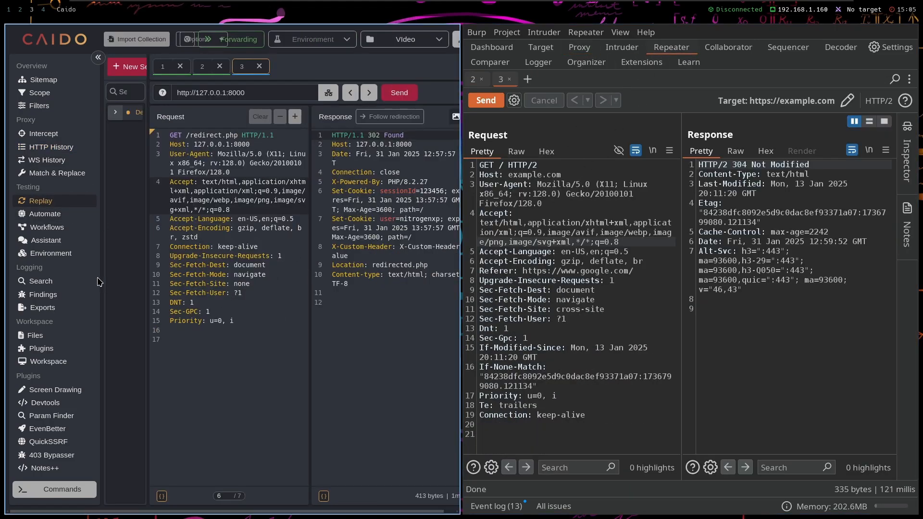
click(45, 213)
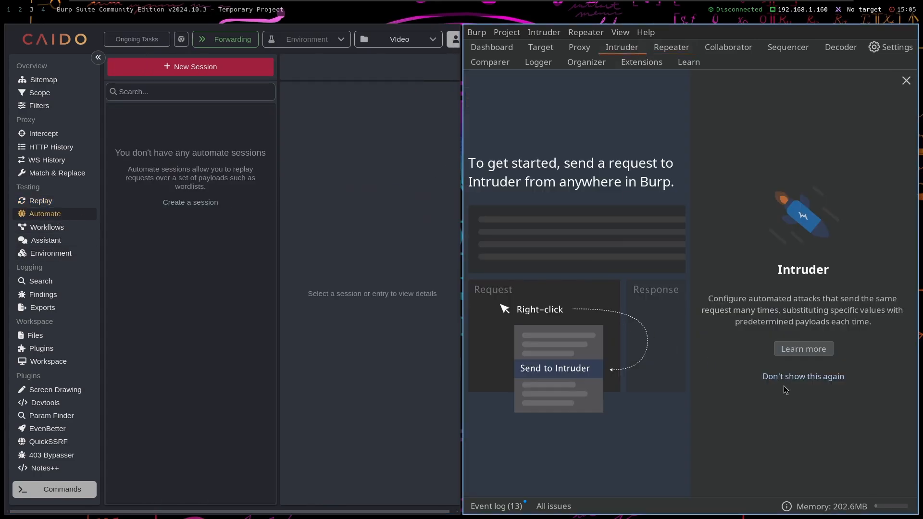
click(802, 376)
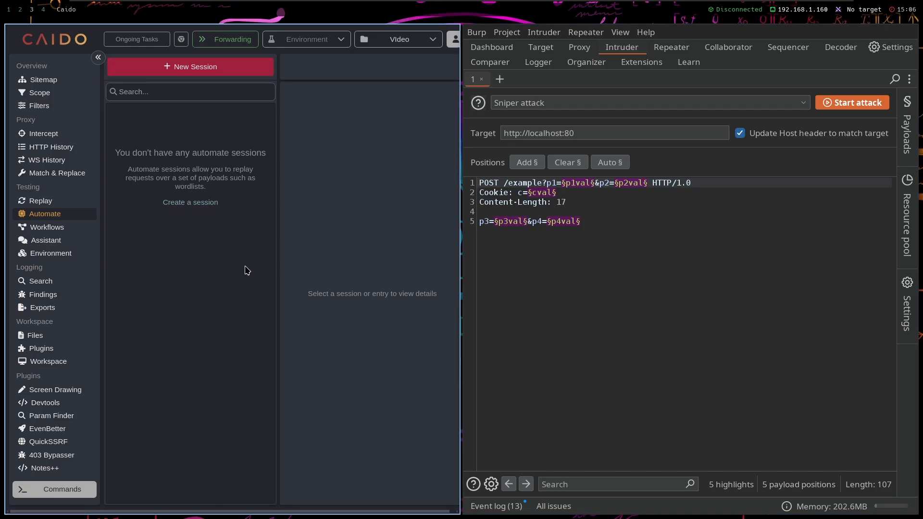
mouse_move(262, 262)
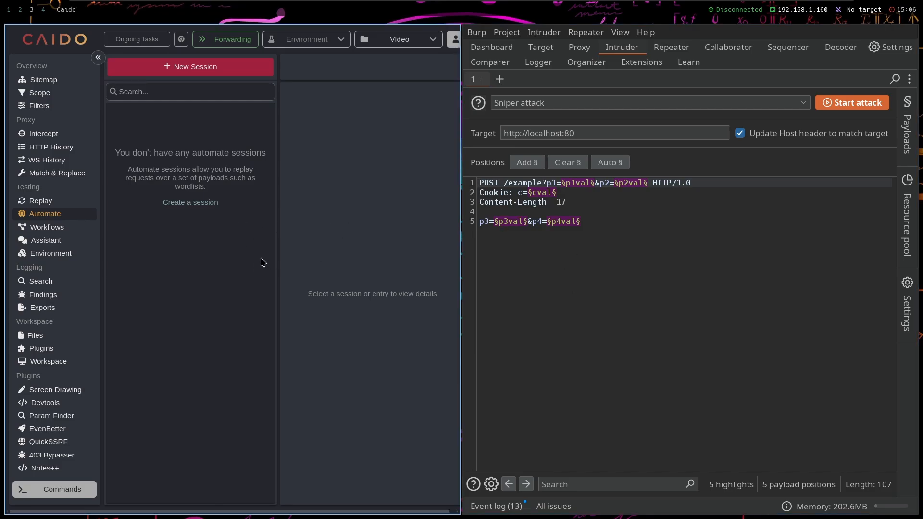
mouse_move(310, 284)
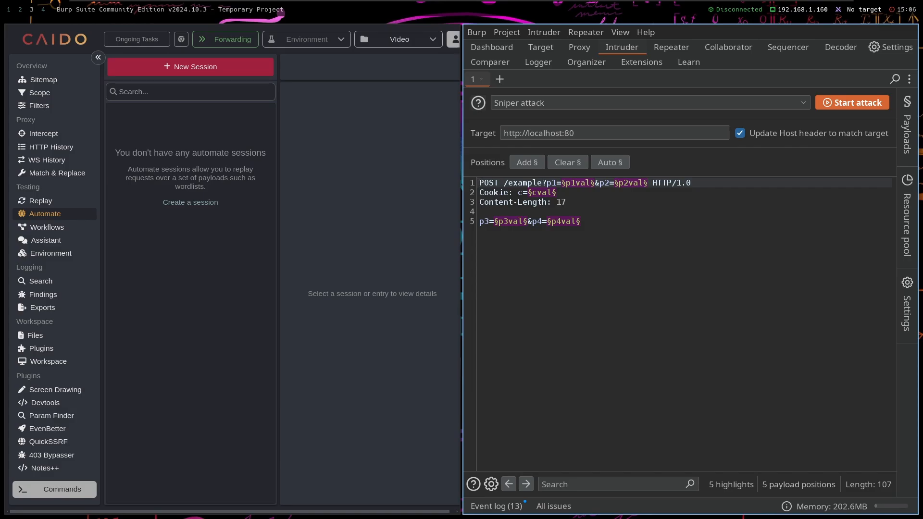
mouse_move(561, 309)
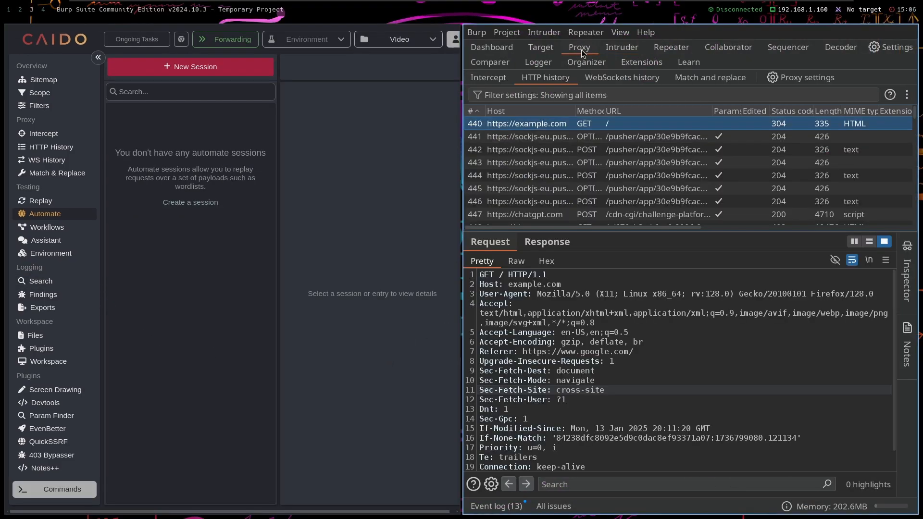
mouse_move(624, 52)
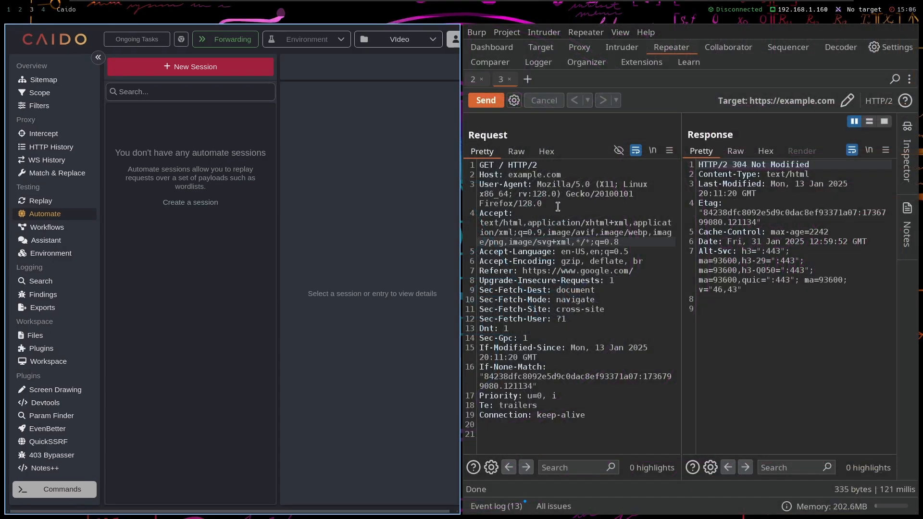
mouse_move(364, 252)
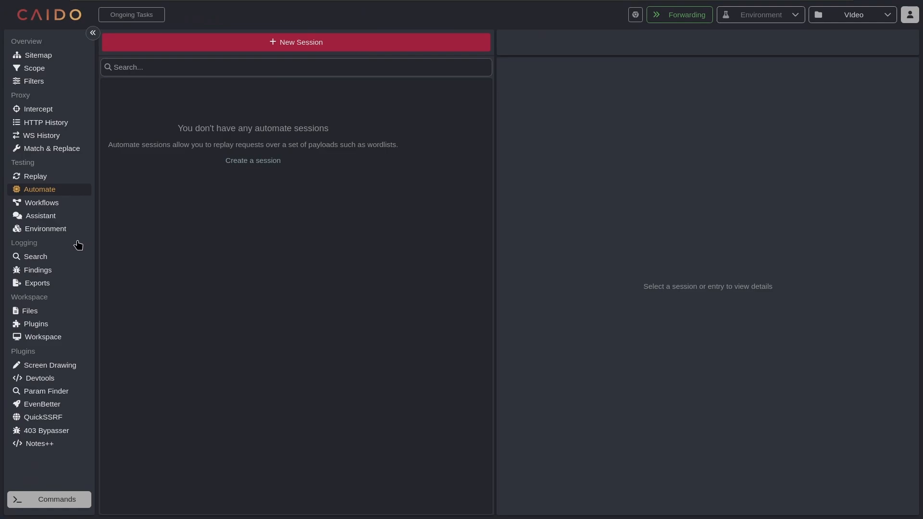
Open the AI Assistant and switch its model to GPT-4o Mini.
click(41, 215)
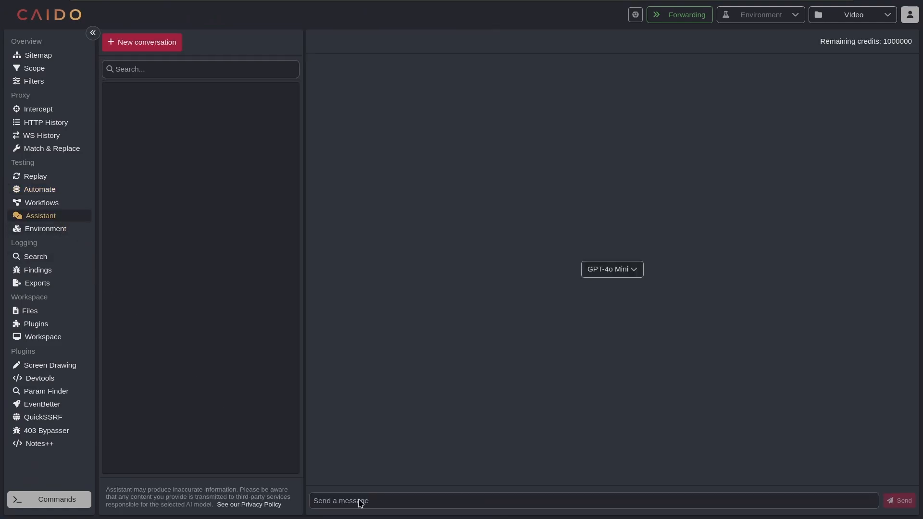
click(611, 269)
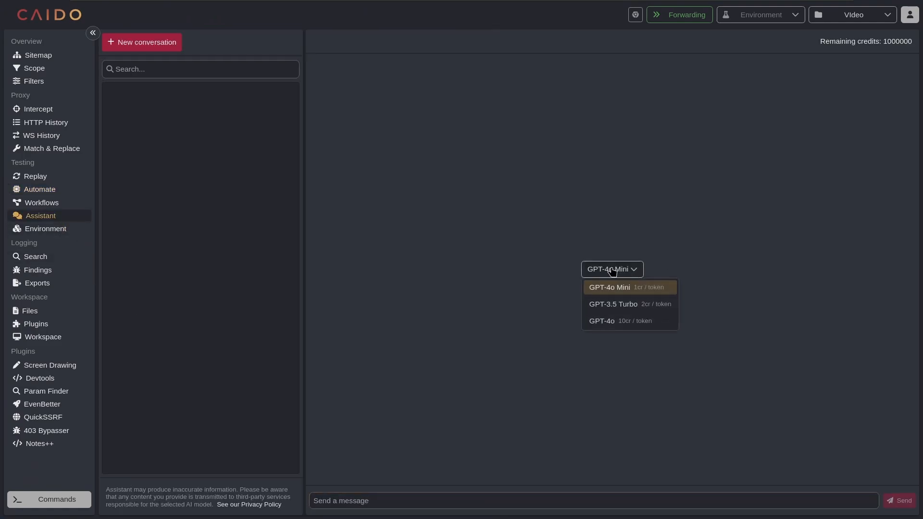
mouse_move(824, 78)
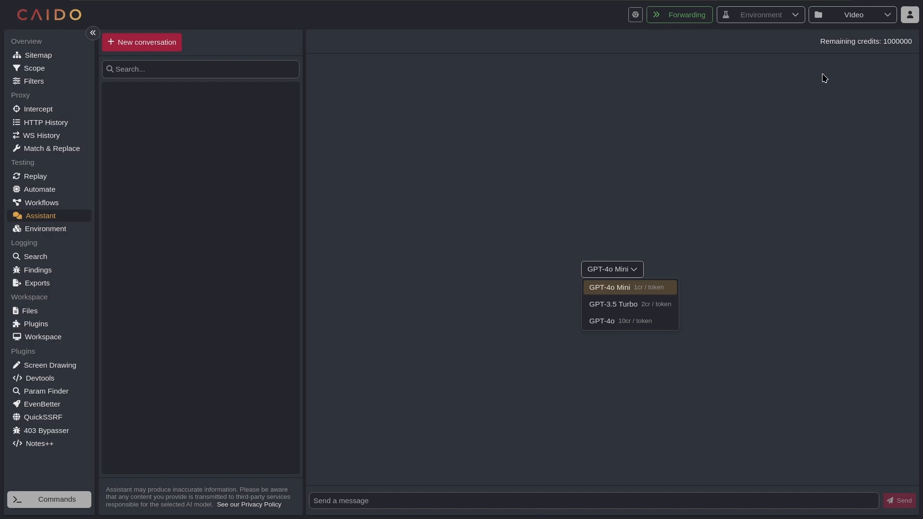
click(611, 288)
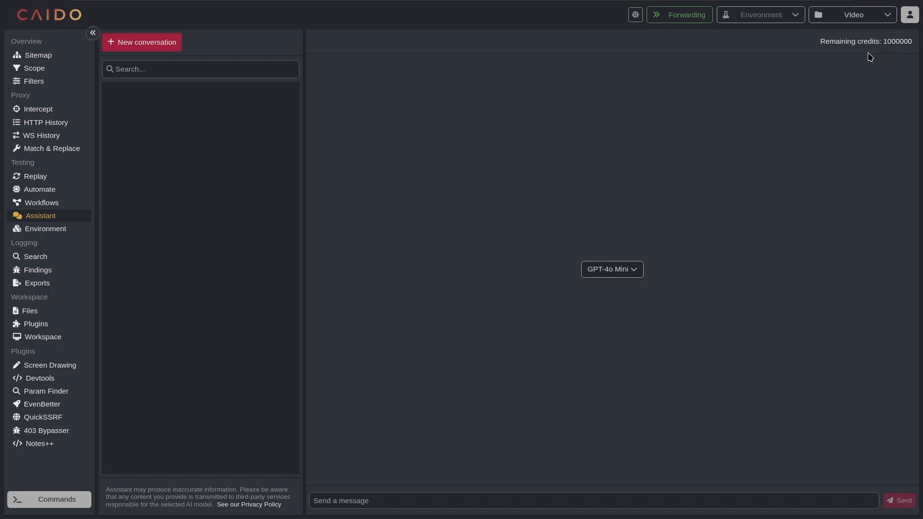
mouse_move(889, 50)
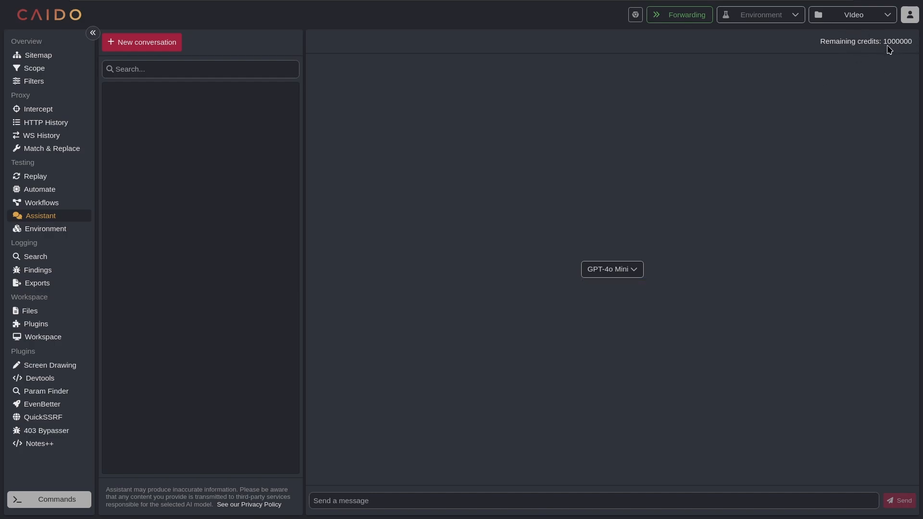
mouse_move(899, 48)
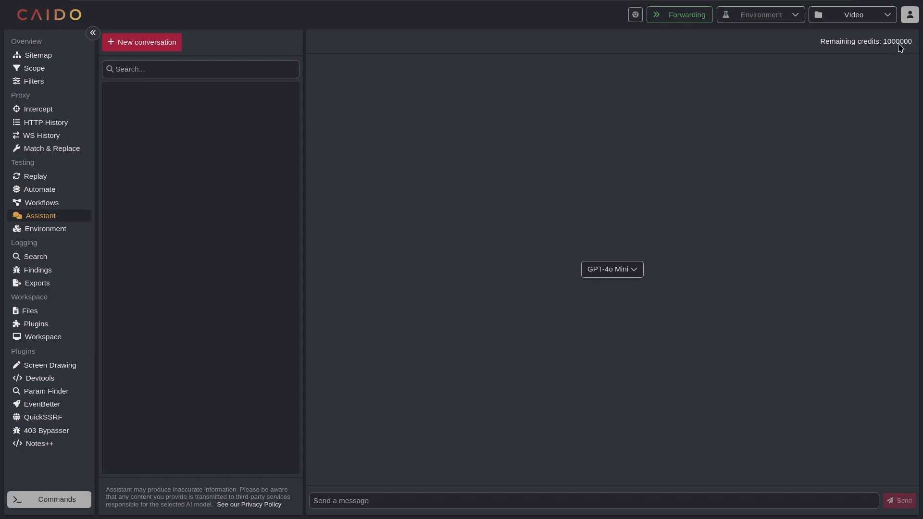
click(611, 269)
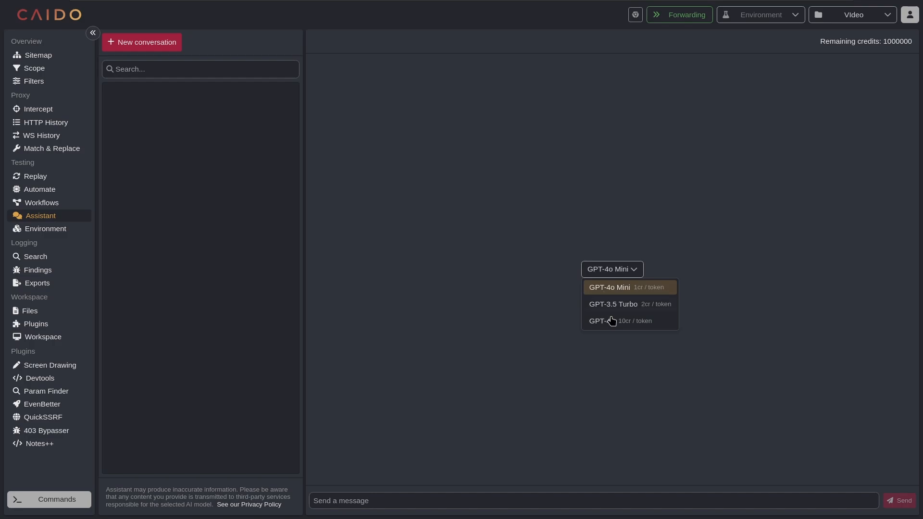
click(607, 321)
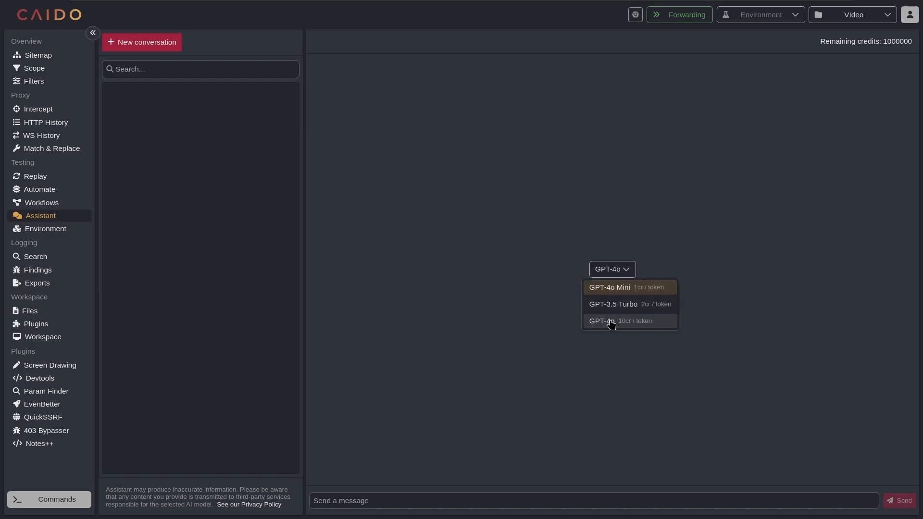
click(601, 321)
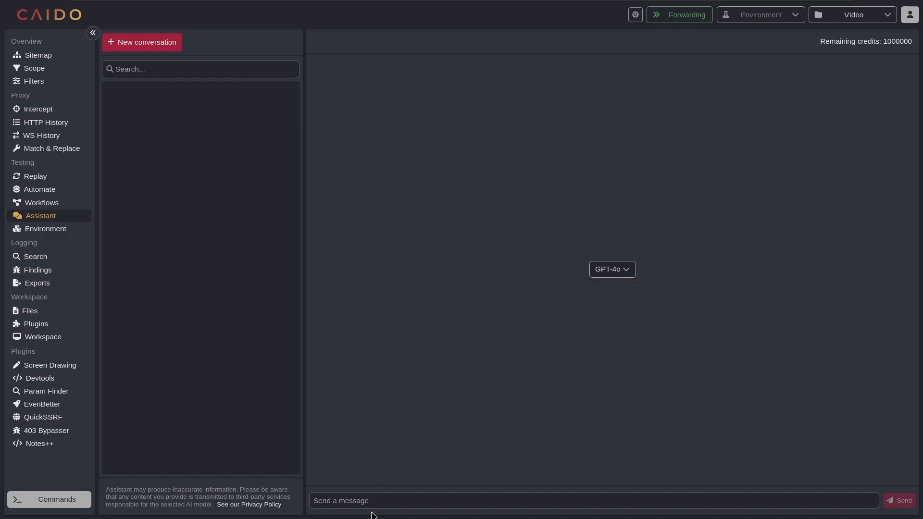
mouse_move(612, 269)
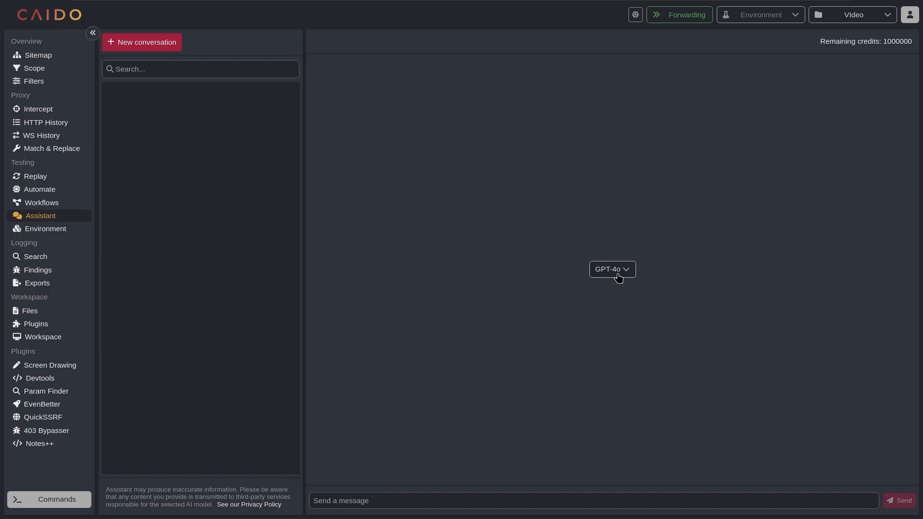
Send the question on crafting a POST request with JSON username and password.
click(611, 269)
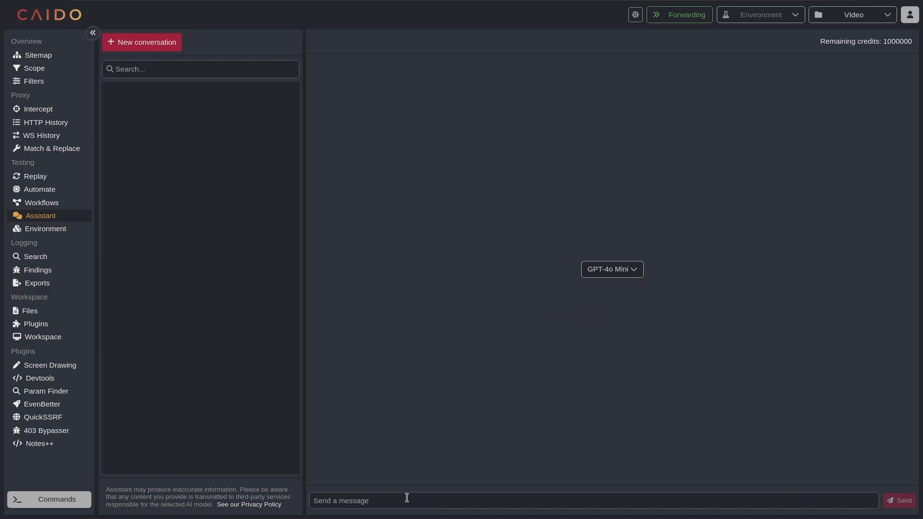
text(hj)
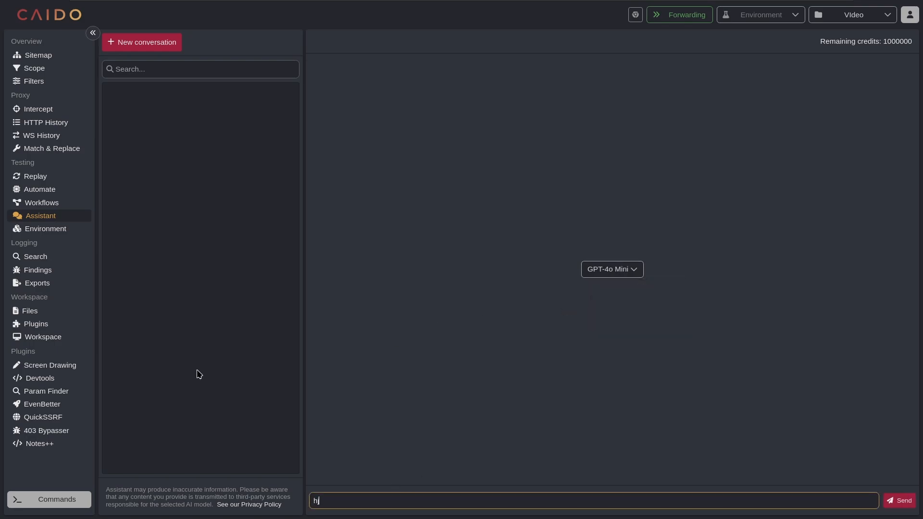
text(how do I craft a POST reques)
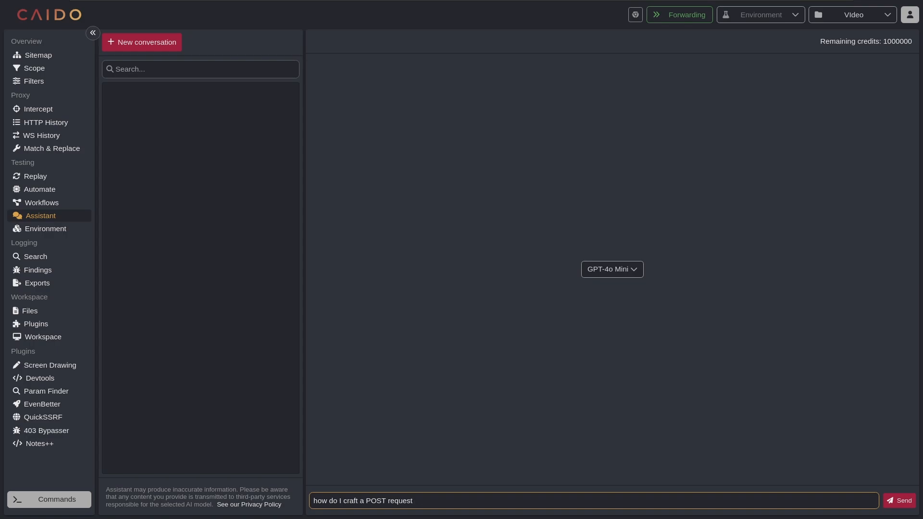
text(to send JSON)
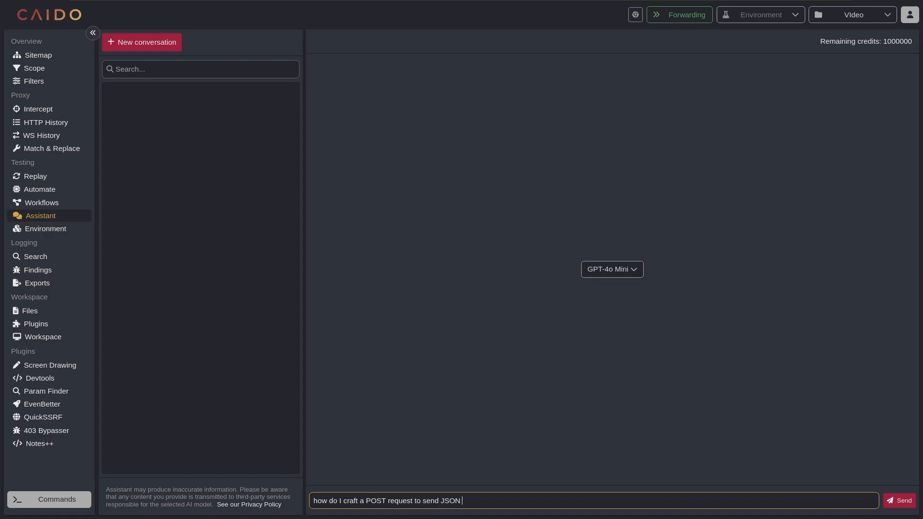
text(data of user)
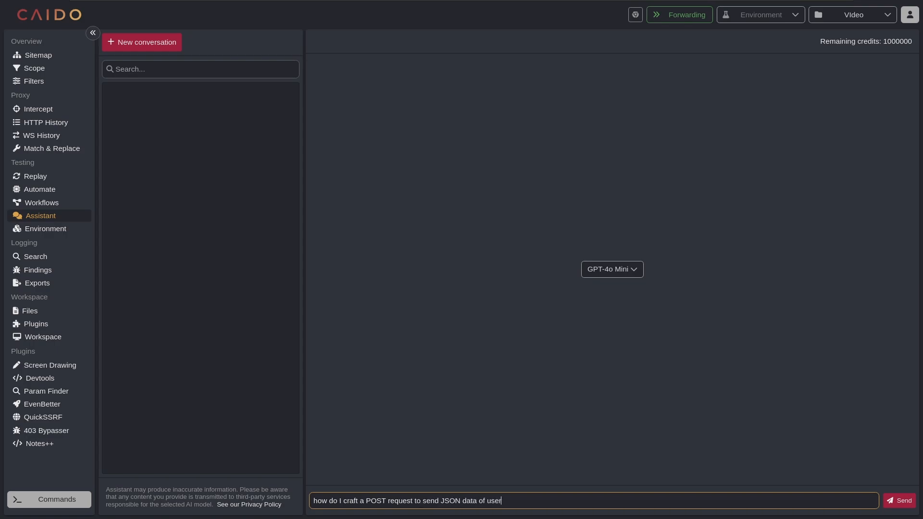
click(900, 501)
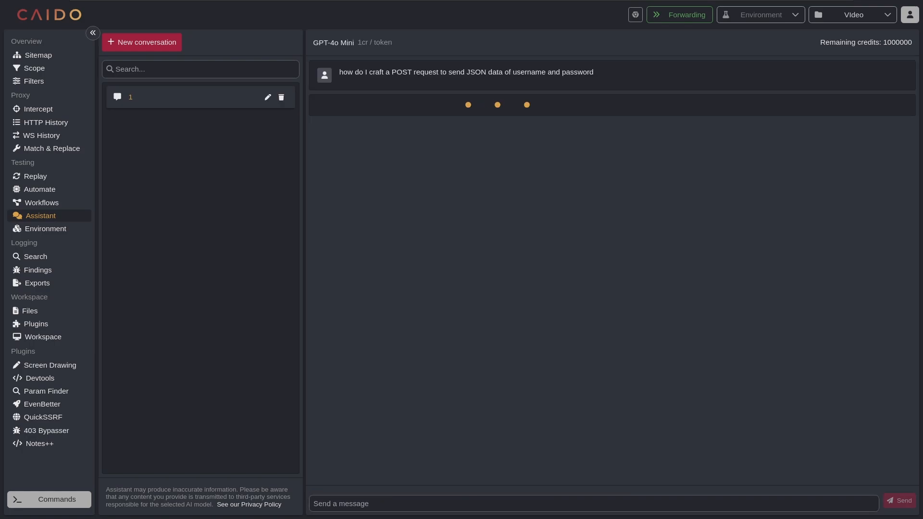
mouse_move(356, 217)
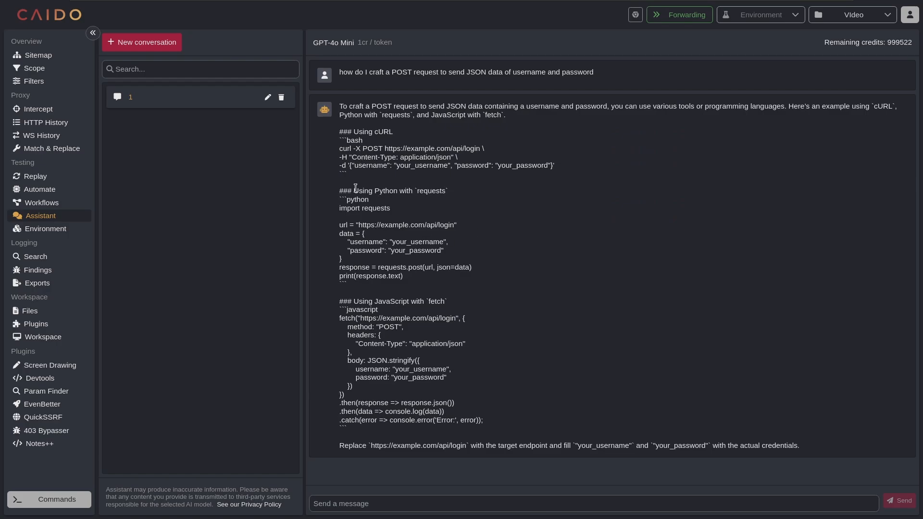
mouse_move(487, 301)
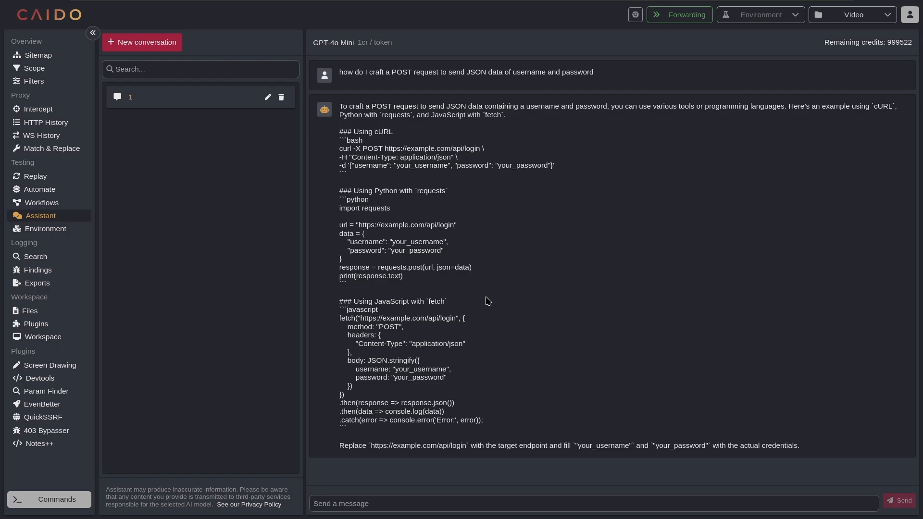
mouse_move(3, 344)
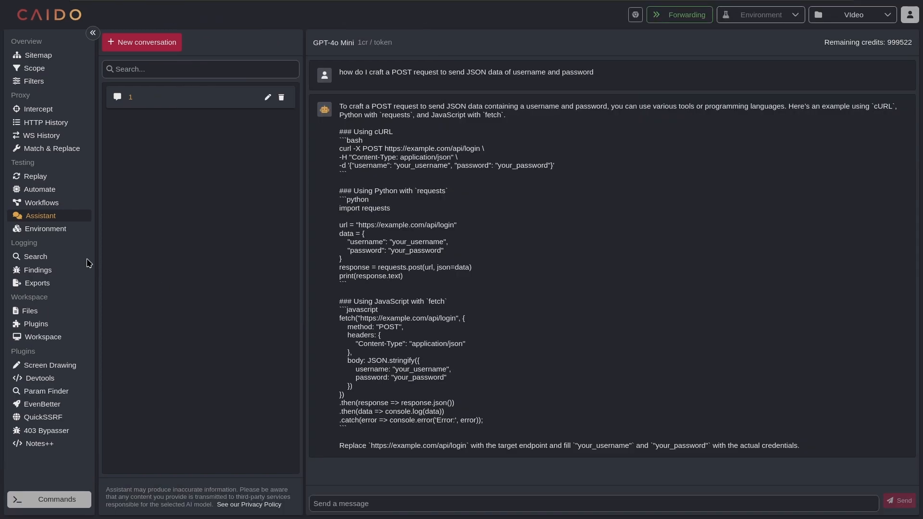
Pass through Findings and Workspace to the Workflows page holding the Pwnfox workflow.
click(37, 269)
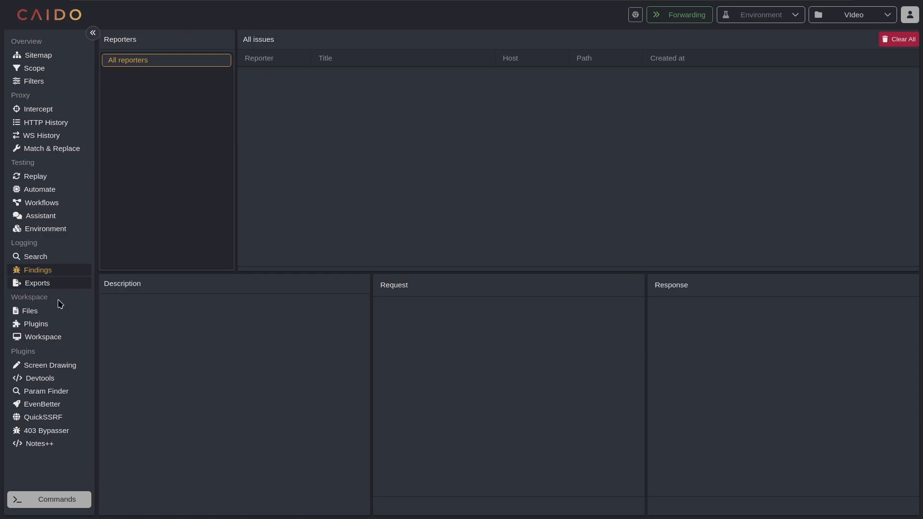
click(43, 336)
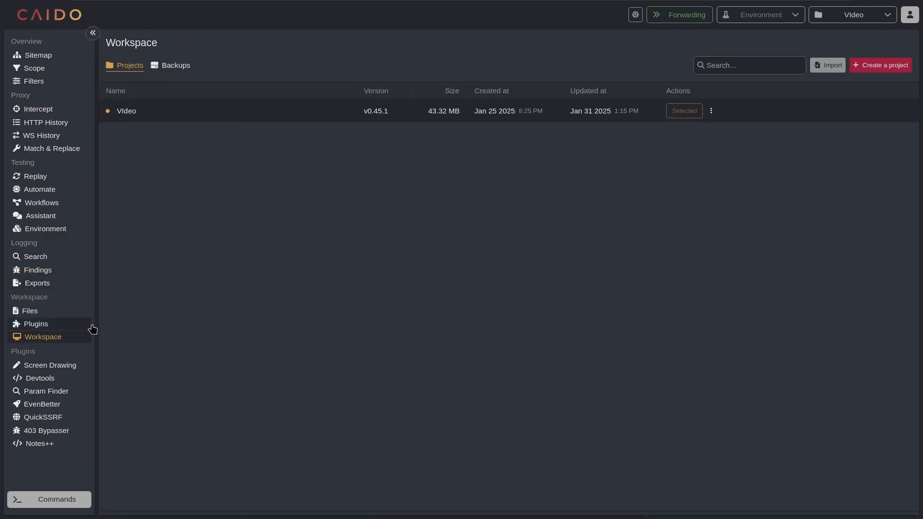
click(42, 202)
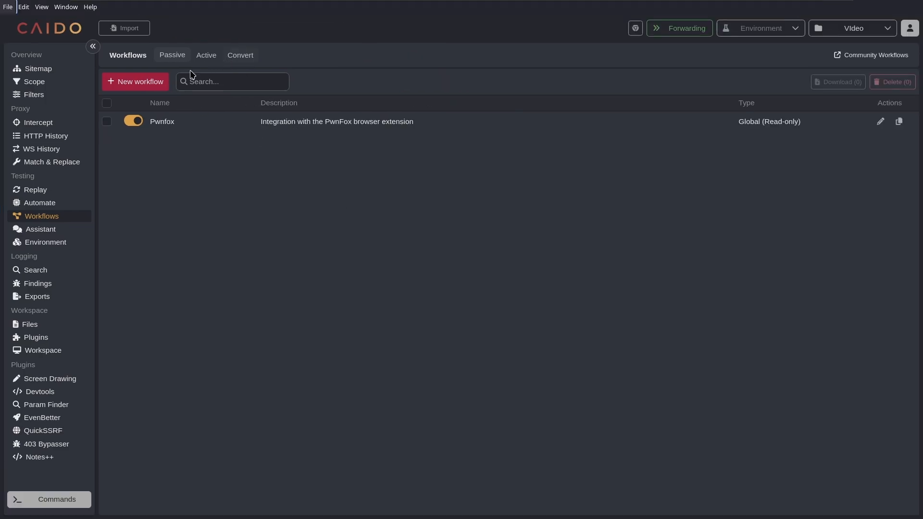
Create a new passive workflow from the Workflows page.
click(134, 81)
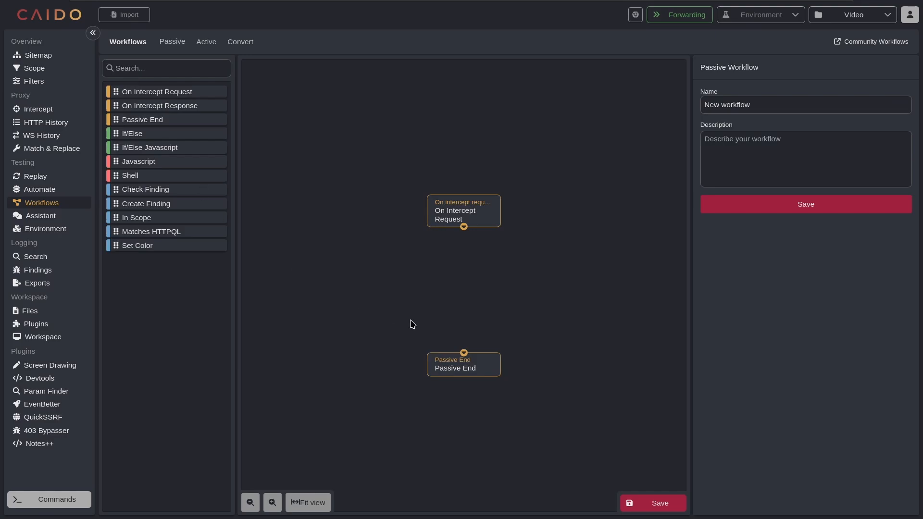
mouse_move(158, 143)
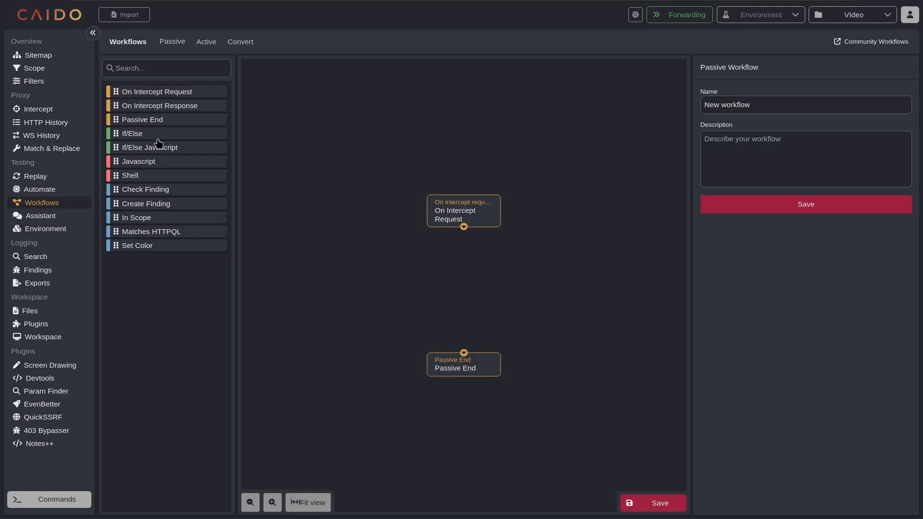
mouse_move(134, 168)
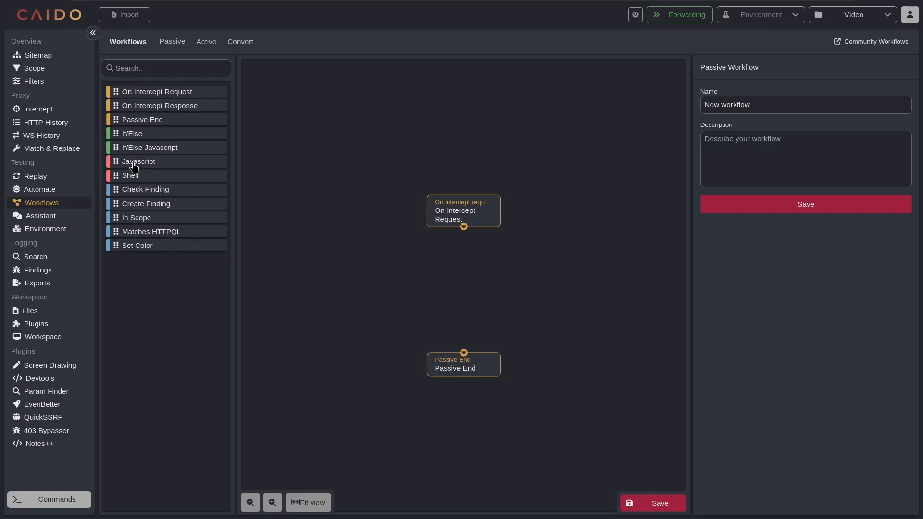
mouse_move(223, 175)
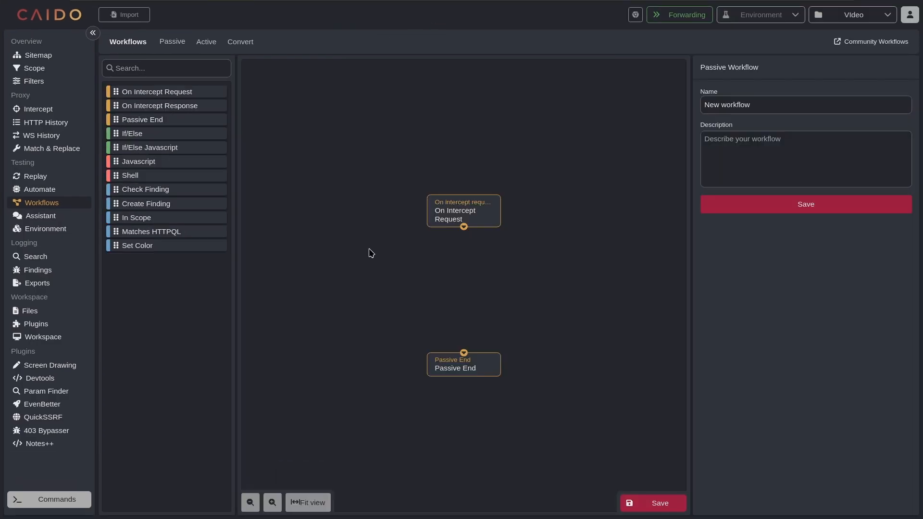
mouse_move(429, 256)
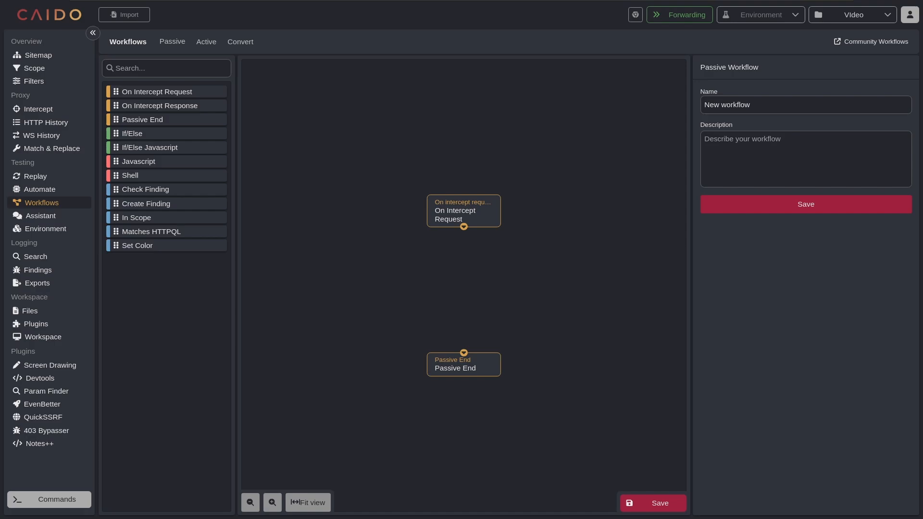
mouse_move(268, 116)
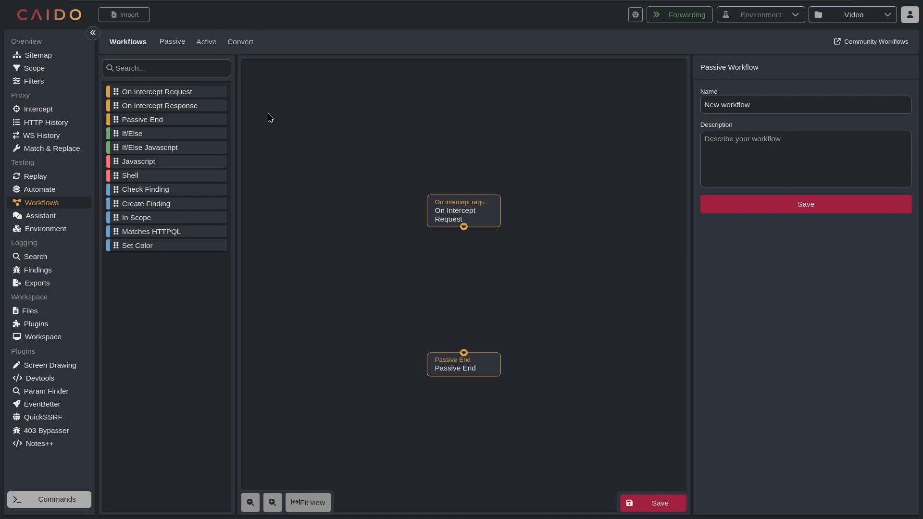
mouse_move(280, 126)
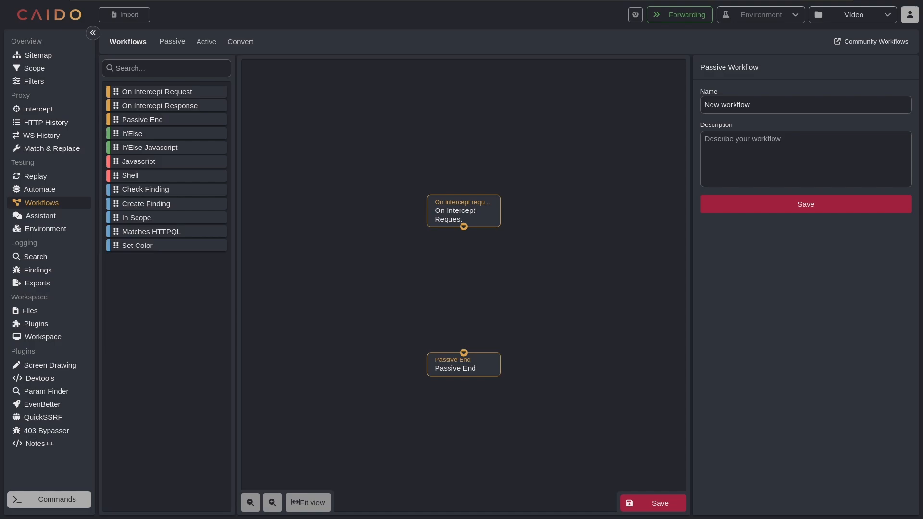
mouse_move(281, 145)
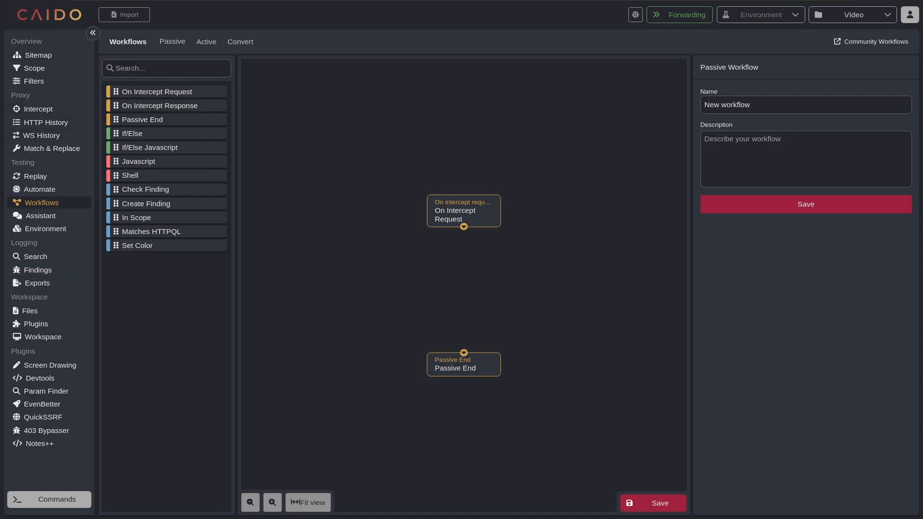
mouse_move(210, 355)
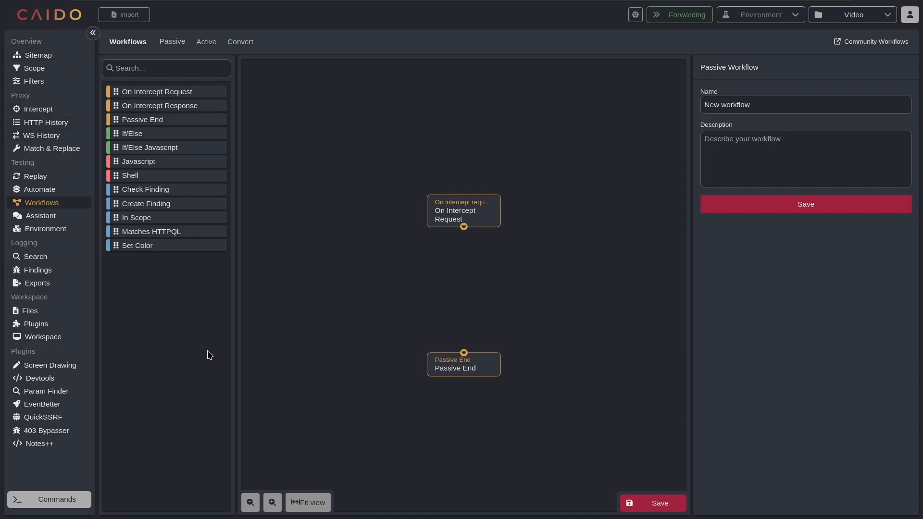
mouse_move(5, 186)
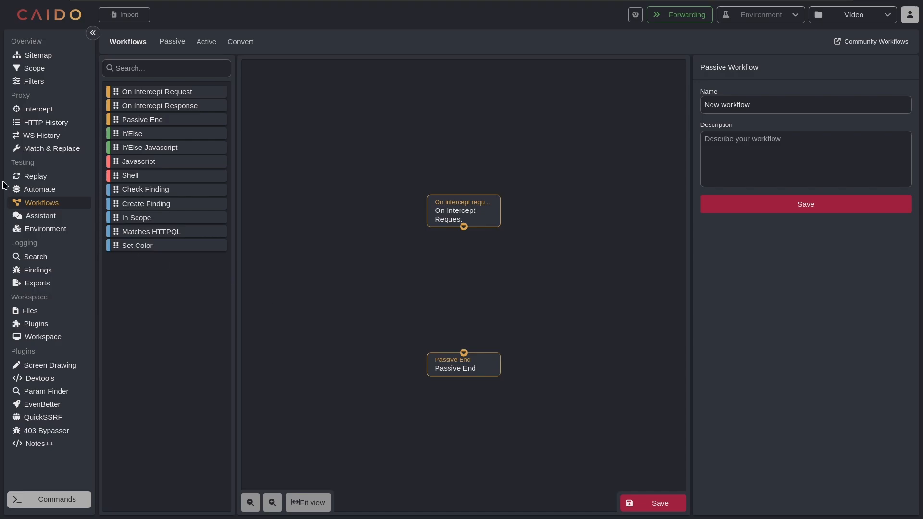
mouse_move(207, 307)
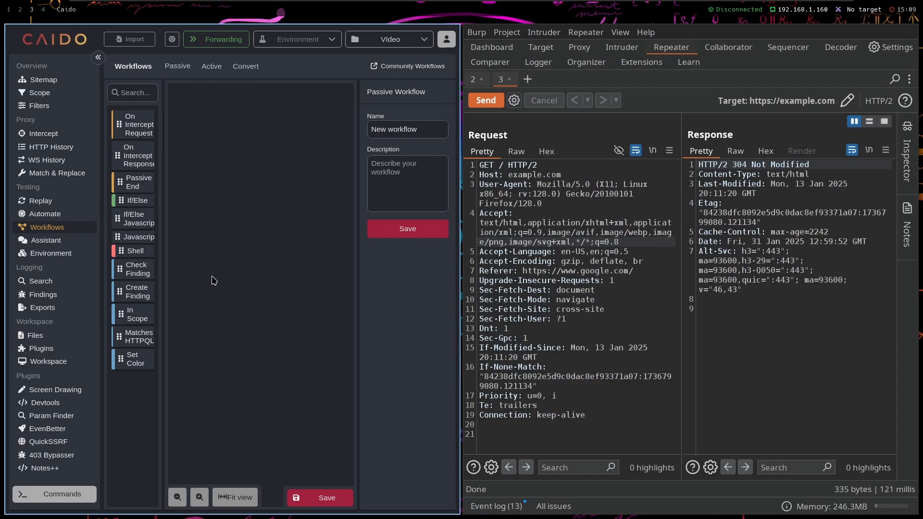
mouse_move(86, 235)
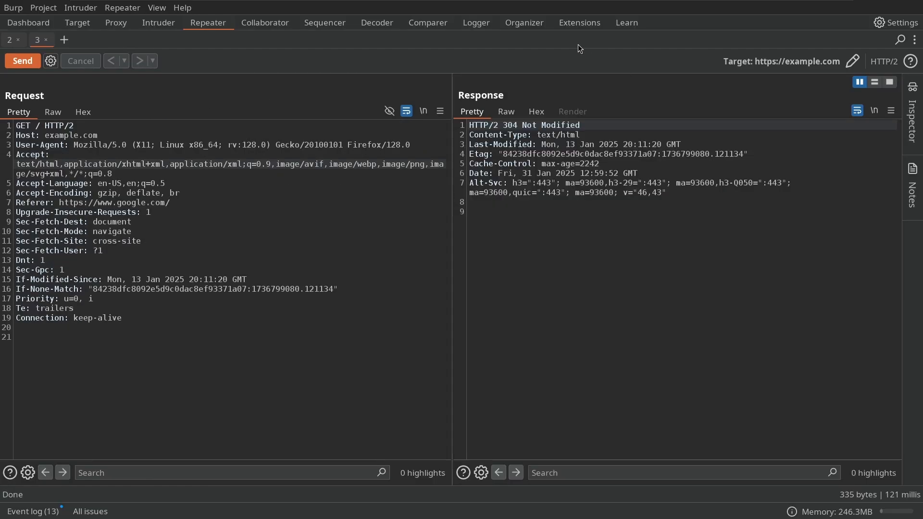
View Burp's empty Installed extensions list, then return to Caido's workflow draft.
click(578, 22)
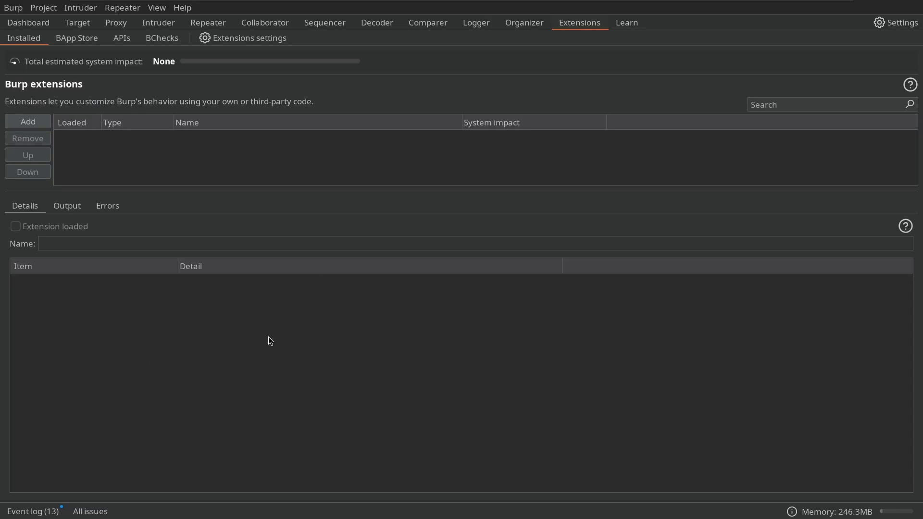
click(208, 23)
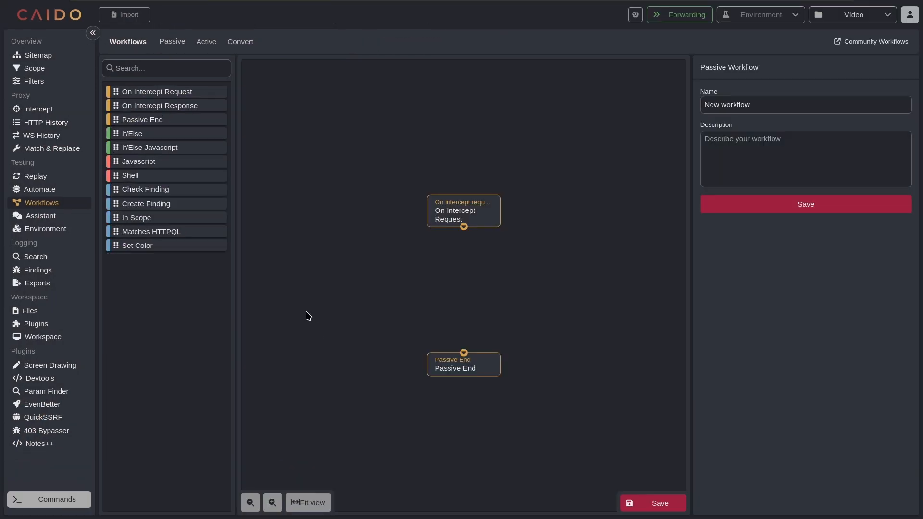
mouse_move(160, 245)
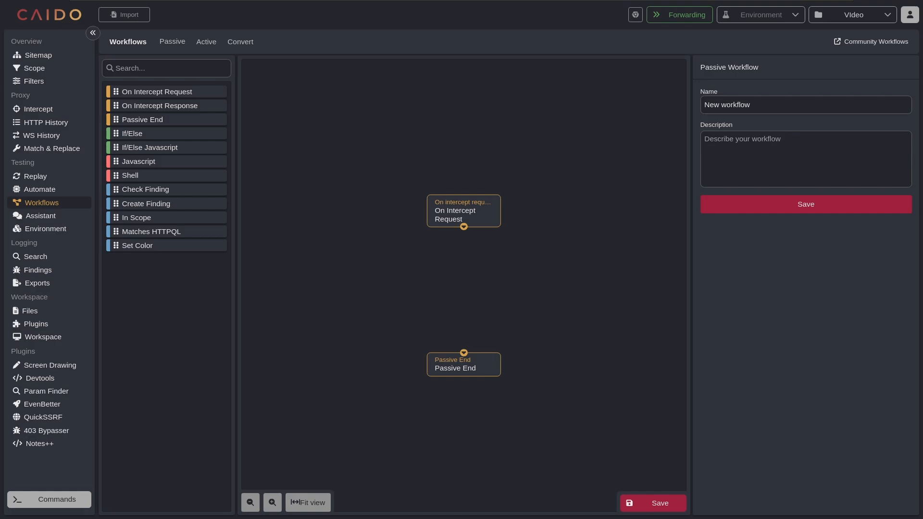
mouse_move(195, 286)
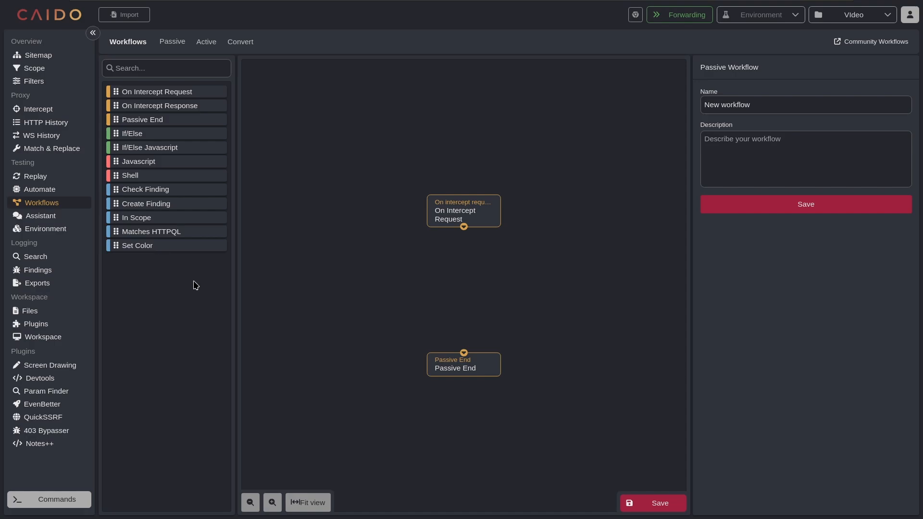
mouse_move(478, 266)
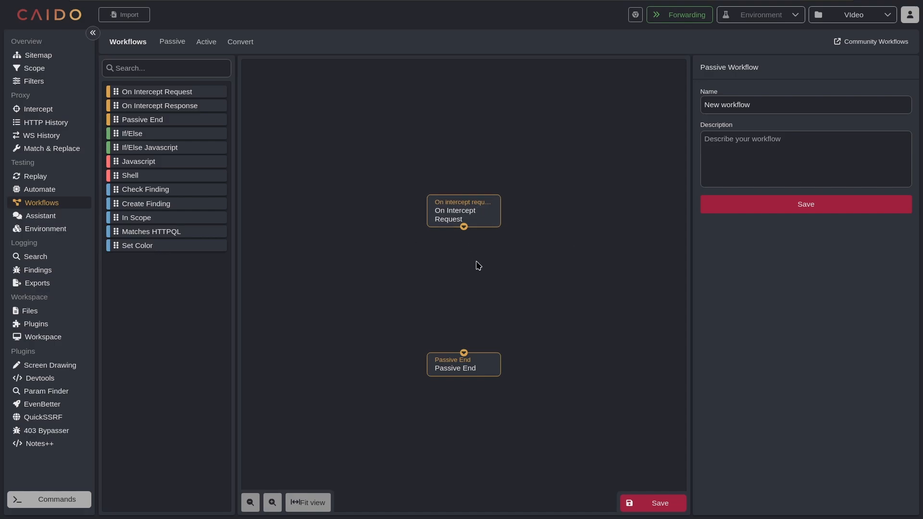
mouse_move(483, 274)
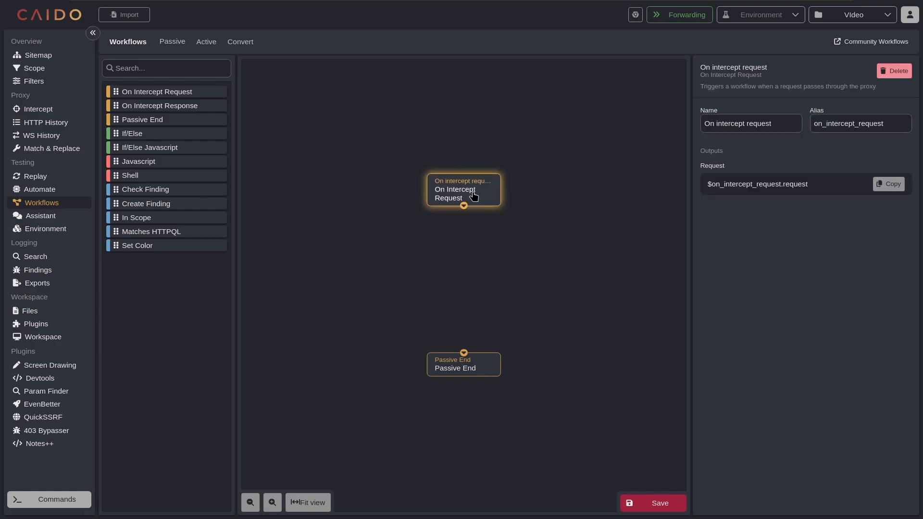
Inspect the On Intercept Request node and its request output variable.
click(472, 274)
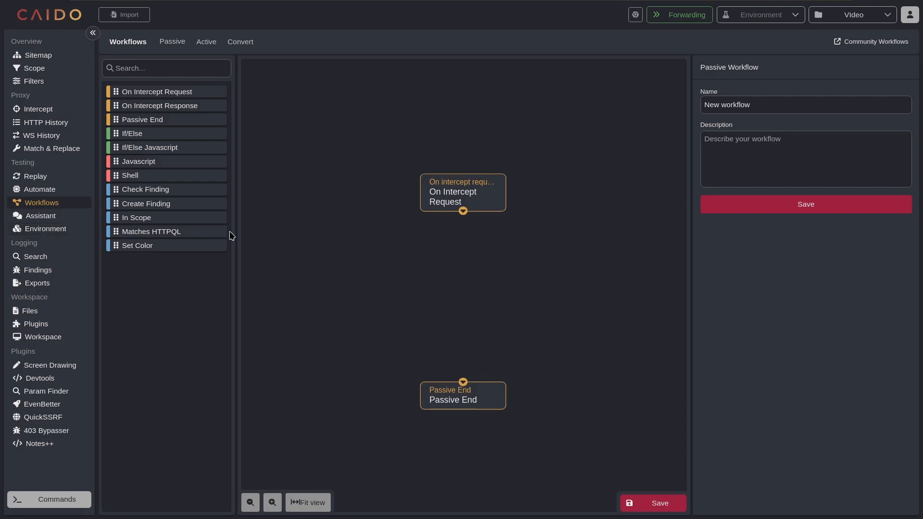
mouse_move(231, 235)
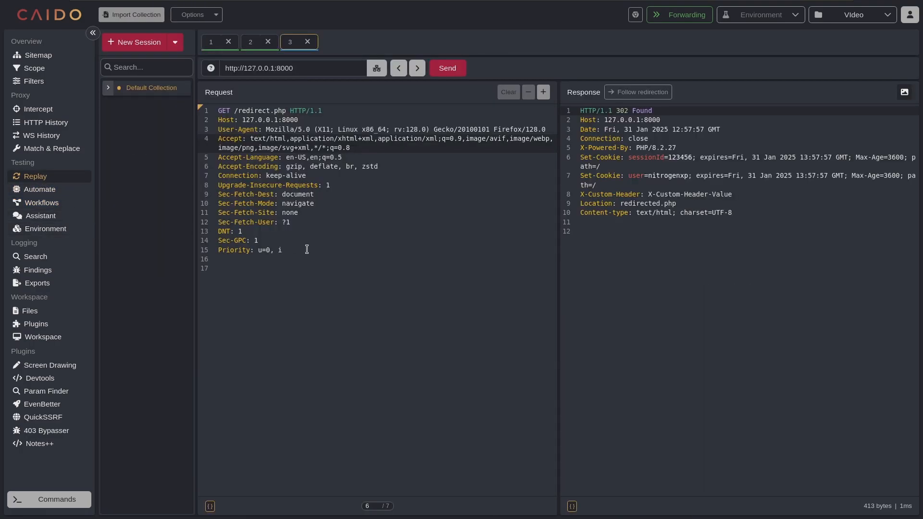
Show the GET /redirect.php 302 Found response in HTTP History.
click(45, 122)
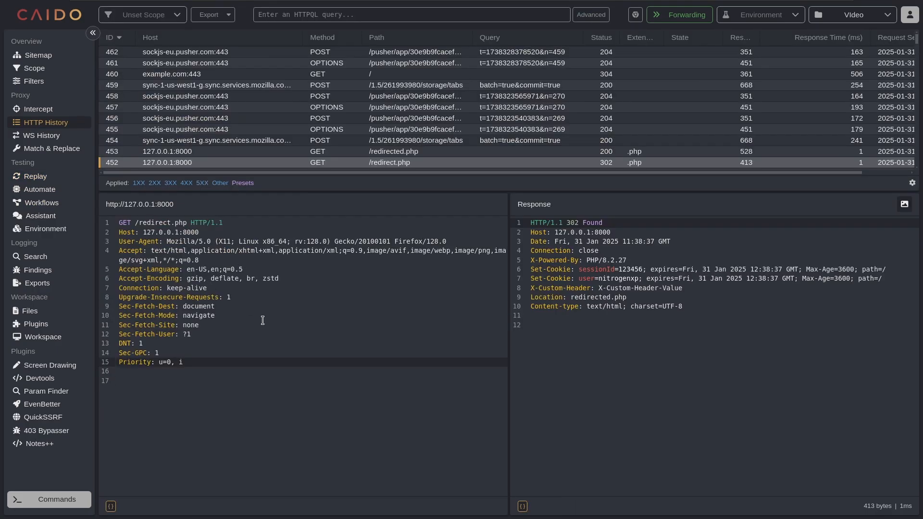
mouse_move(264, 323)
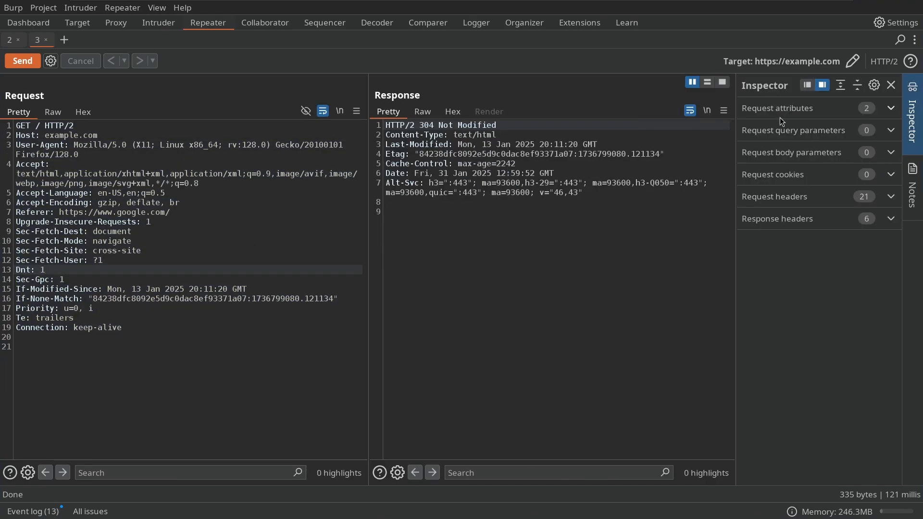
Delete the :path pseudo-header in Burp's Inspector and begin re-adding :path with value /.
click(775, 197)
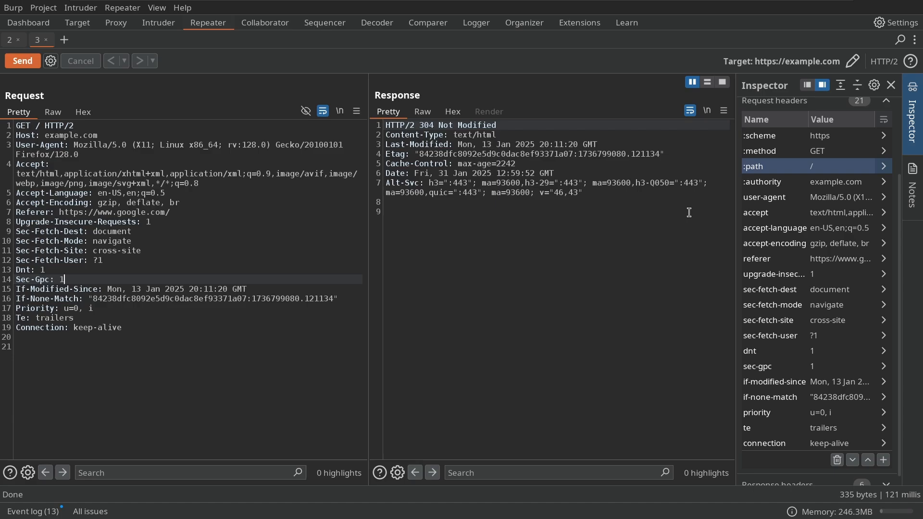
mouse_move(797, 219)
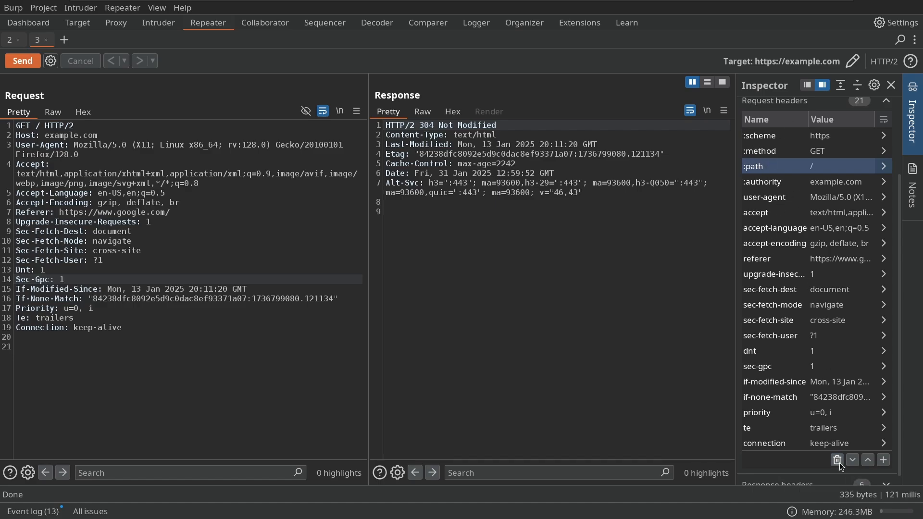
click(836, 460)
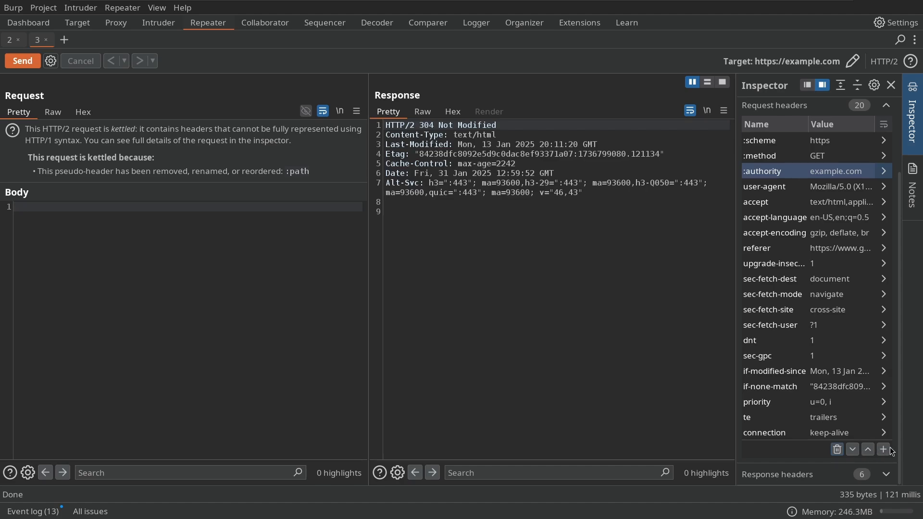
click(883, 450)
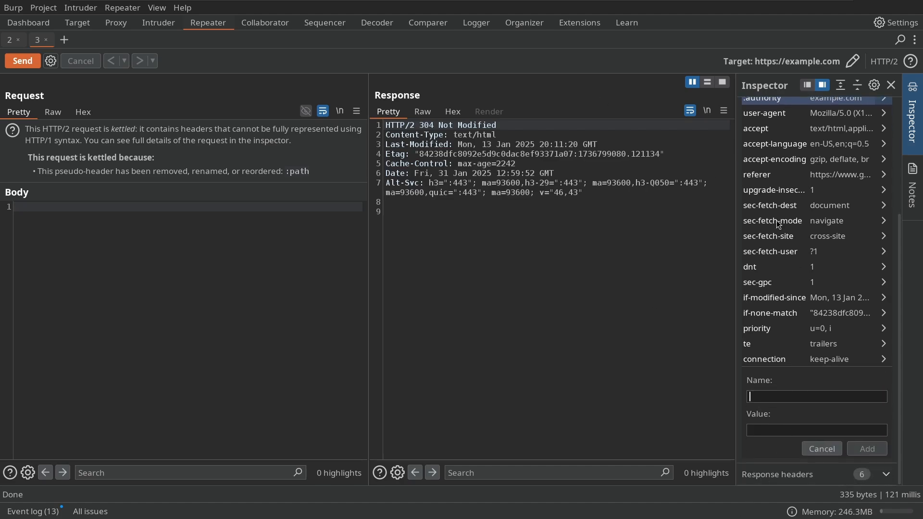
text(:)
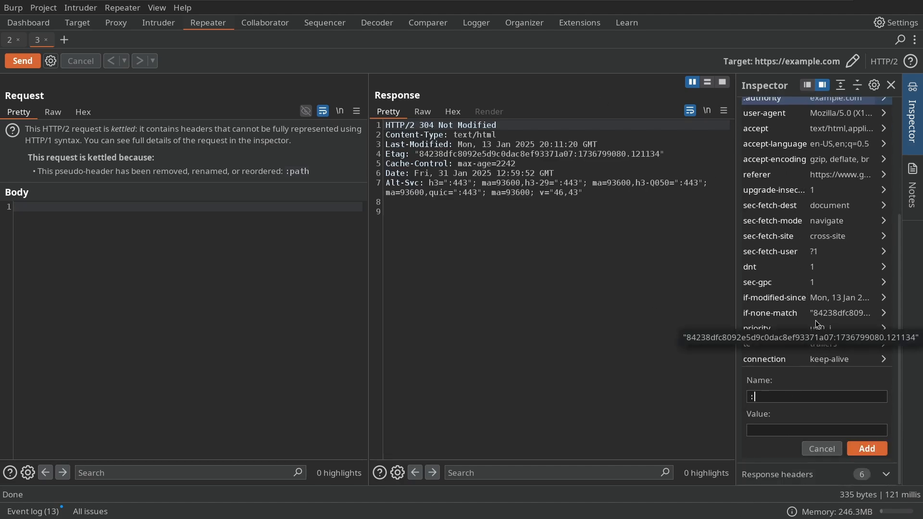
text(path)
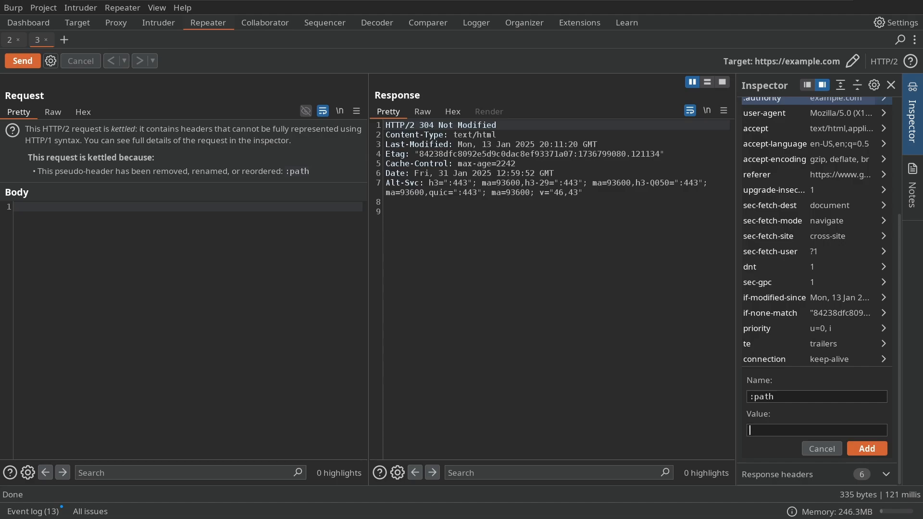
text(/\r\n)
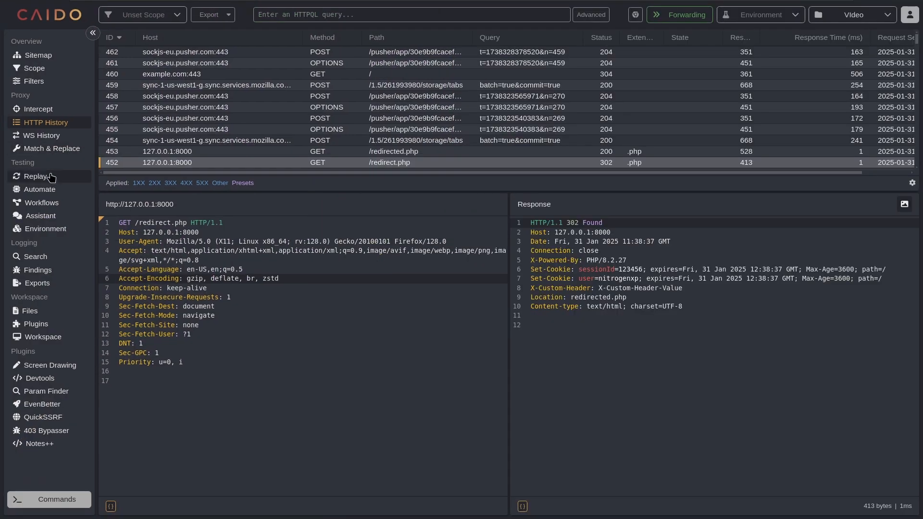
Resend /redirect.php in Replay and follow its redirect to /redirected.php.
click(35, 176)
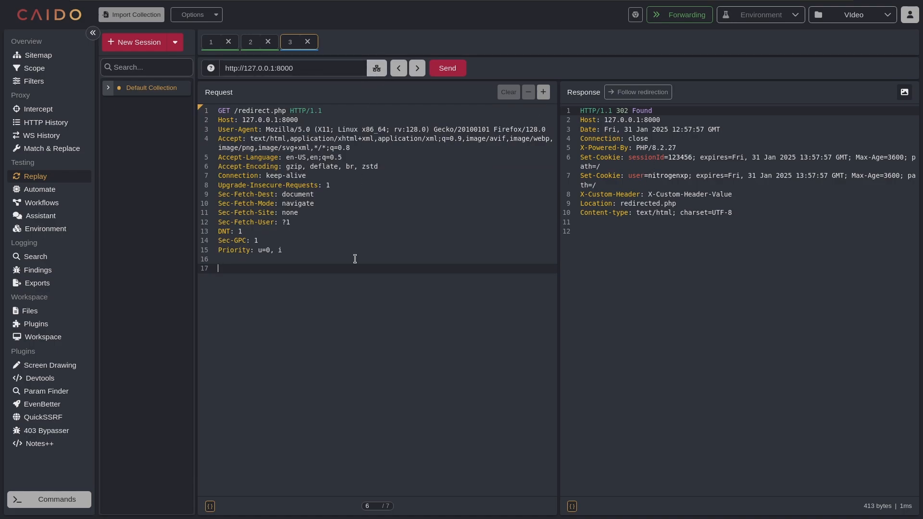
mouse_move(196, 496)
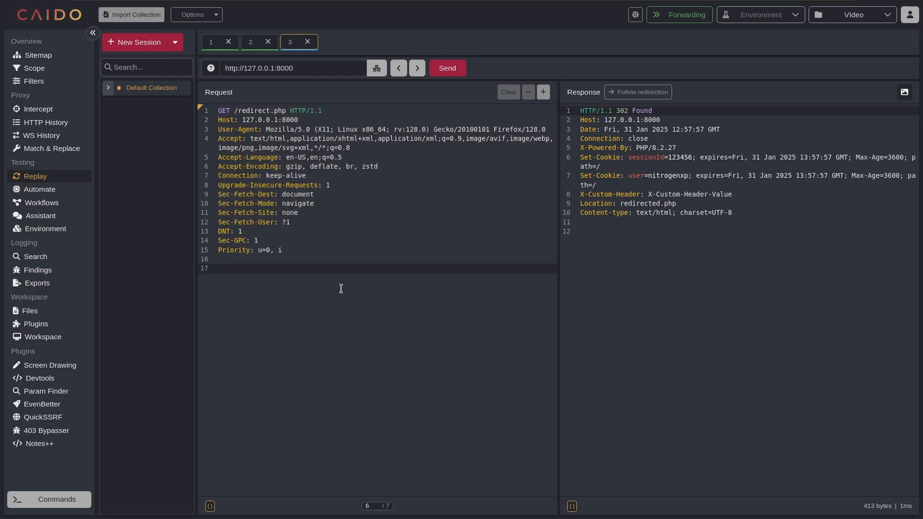
click(218, 267)
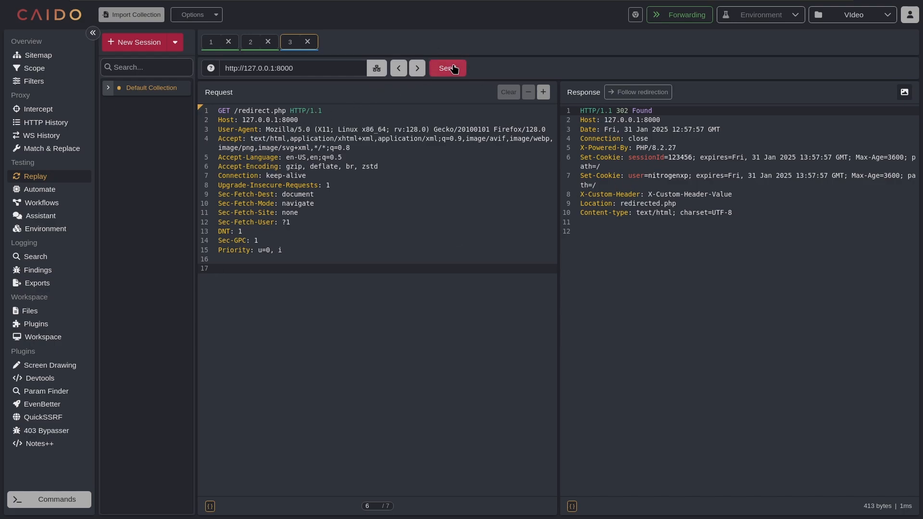
click(447, 67)
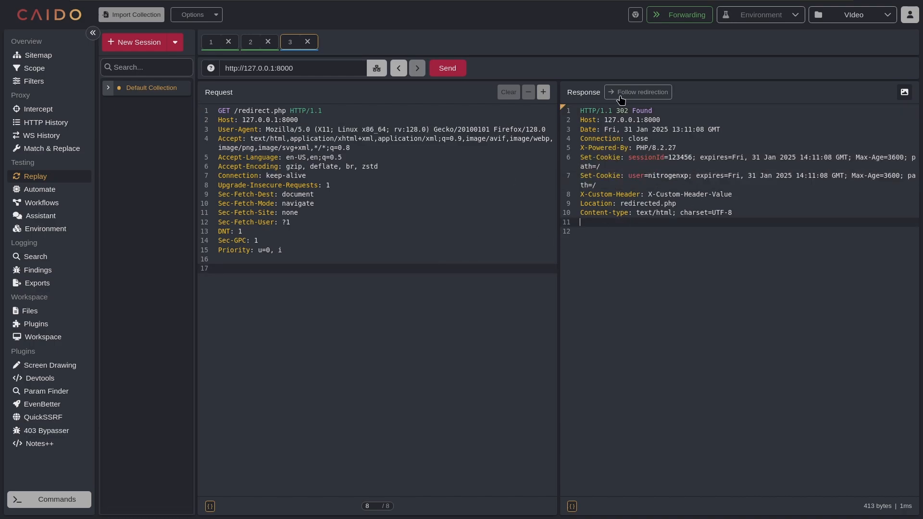
click(640, 92)
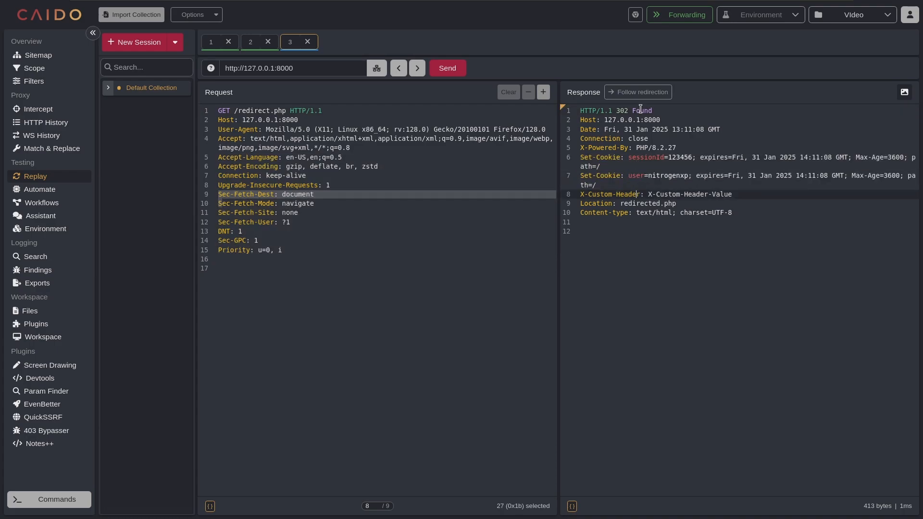
click(641, 92)
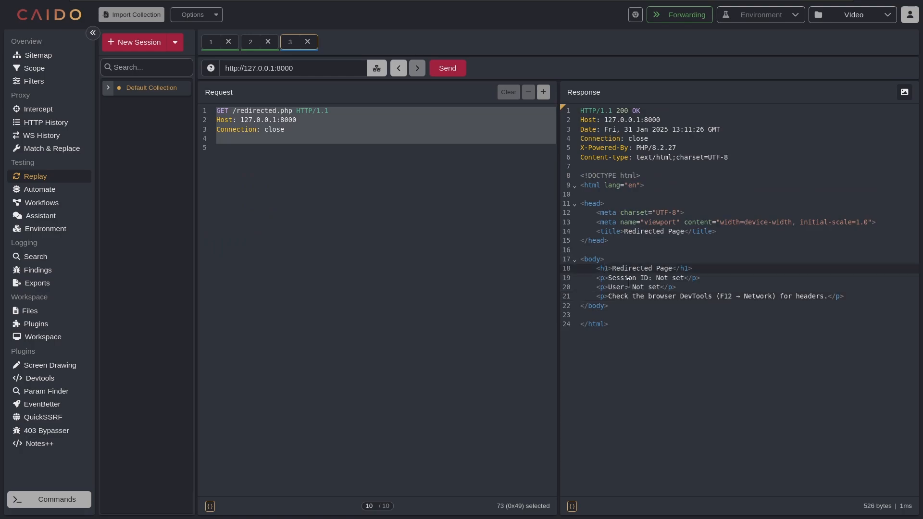
Step back through history to /redirect.php and follow the redirect again.
click(398, 68)
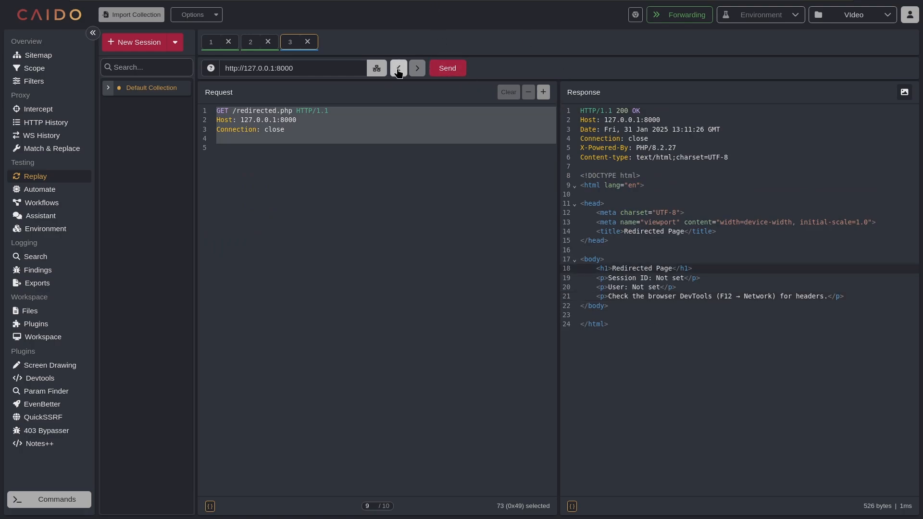
click(398, 68)
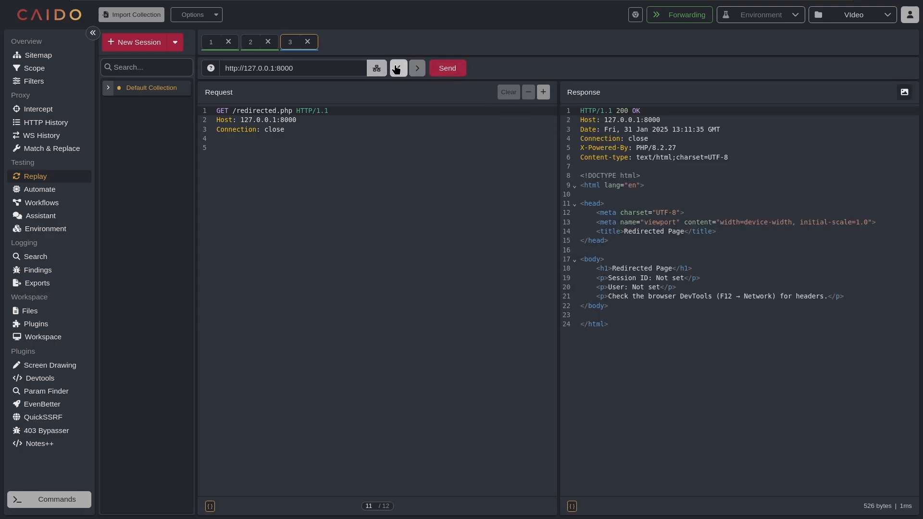
click(398, 68)
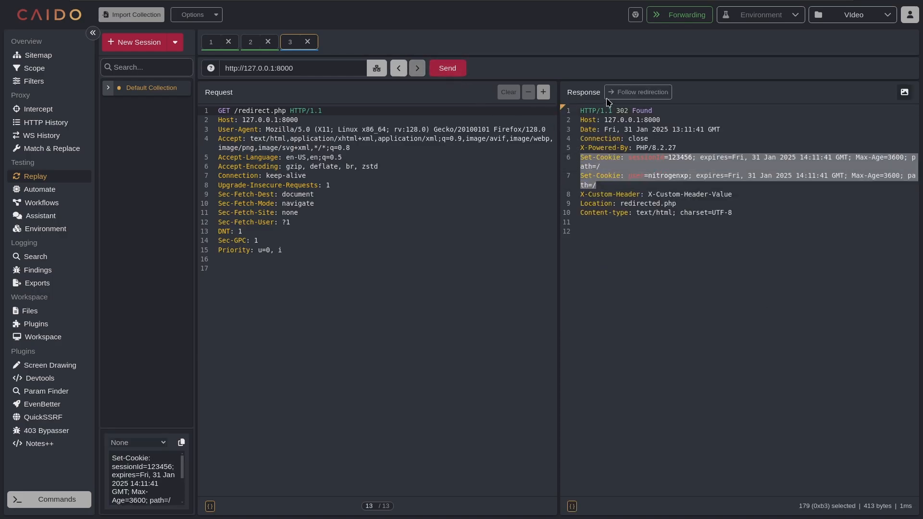
click(641, 91)
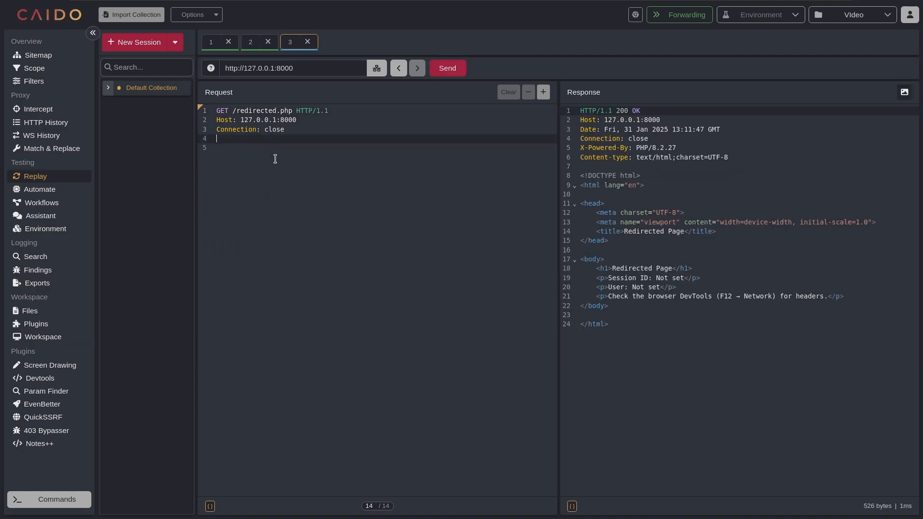
Add sessionId=123456 and user cookies to /redirected.php, resend, then step back to the /redirect.php 302.
text(Set-Cookie: sessionId=123456; expires=Fri, 31 Jan 2025 14:11:41 GMT; Max-Age=3600; path=/)
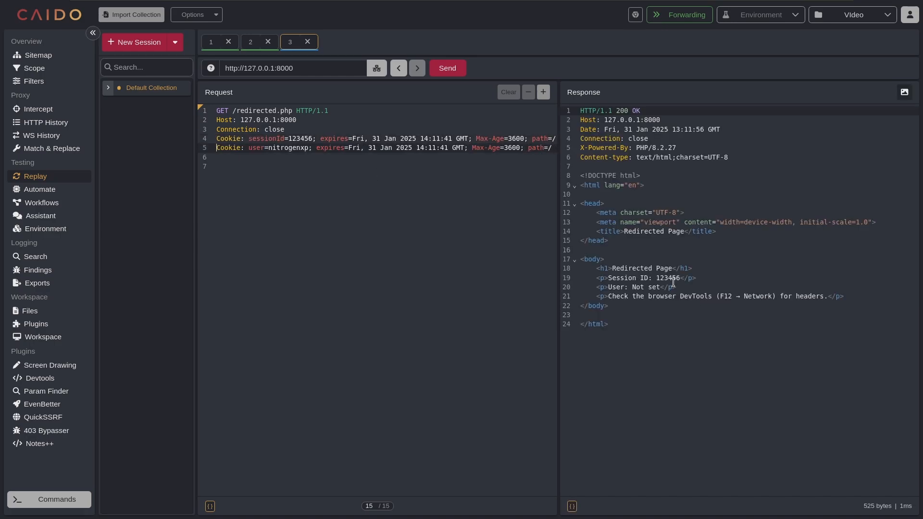
mouse_move(831, 282)
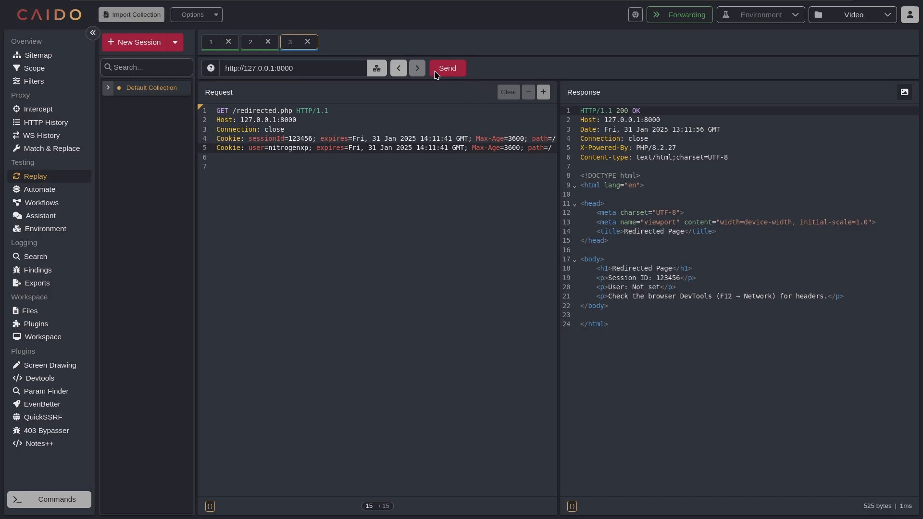
click(398, 67)
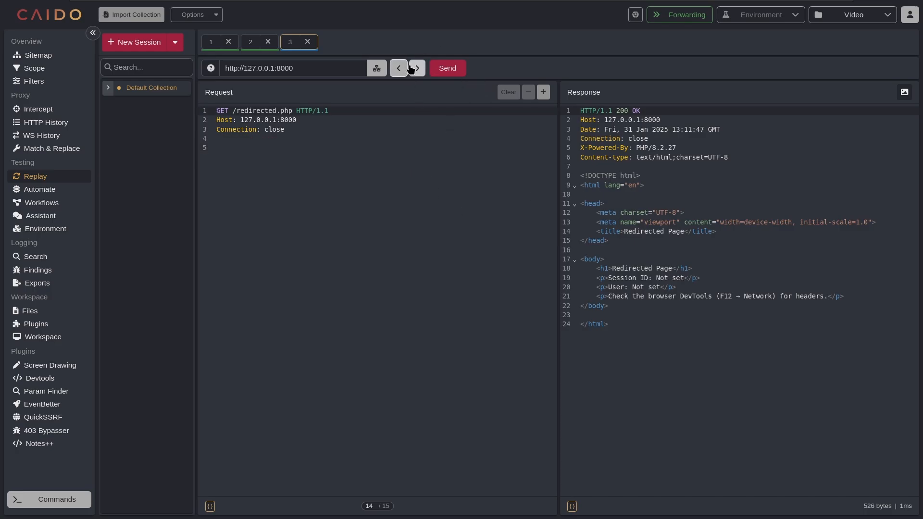
click(398, 68)
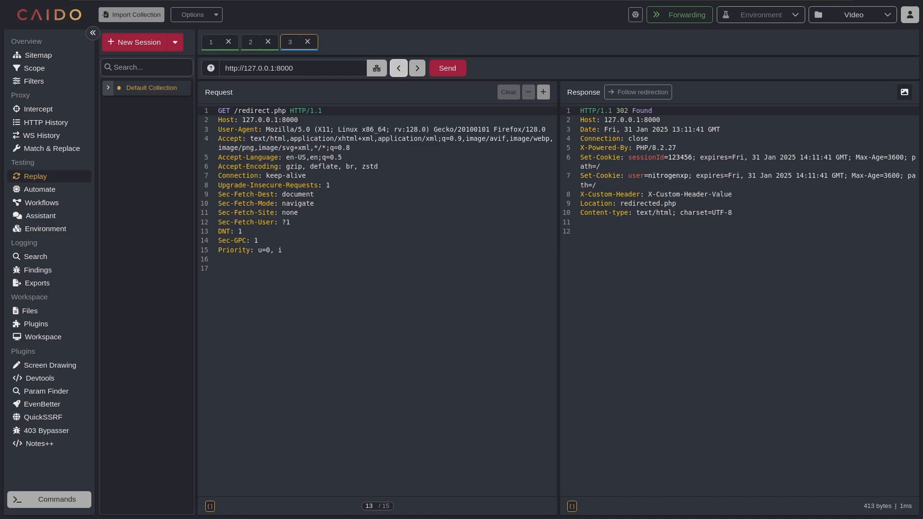
mouse_move(356, 174)
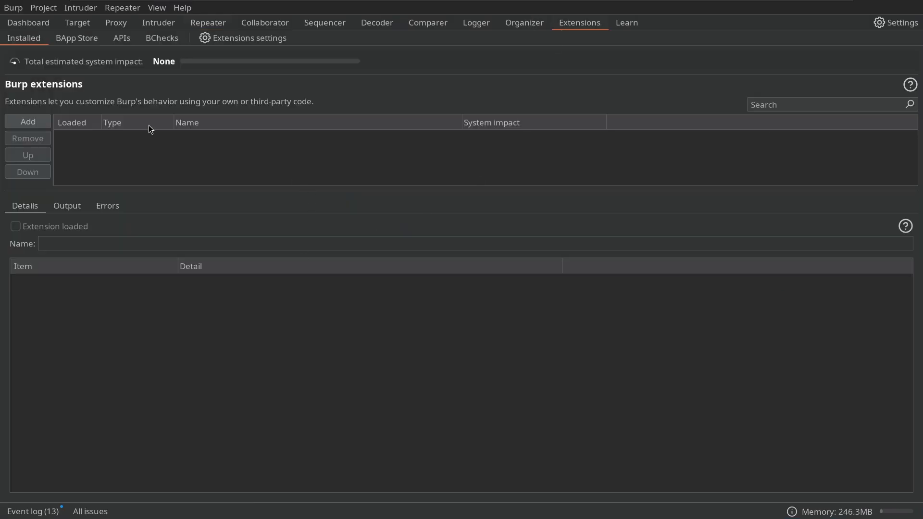
Browse Burp Suite's BApp Store extension catalogue.
click(76, 37)
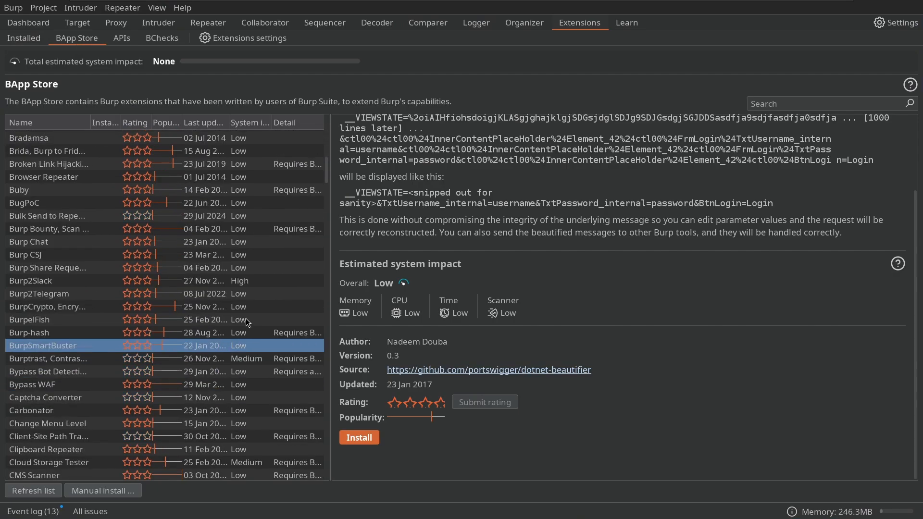
scroll(down, 3)
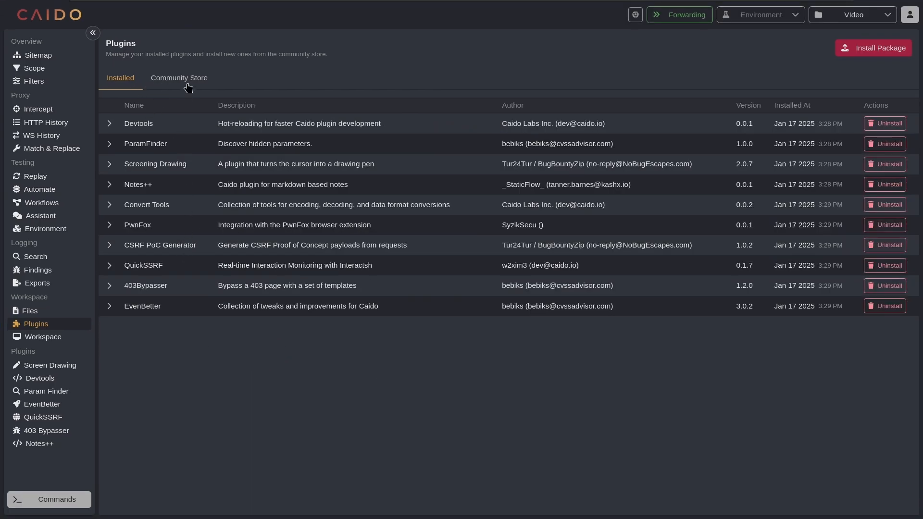
Browse Caido's Community Store plugins, then open the QuickSSRF plugin page.
click(179, 78)
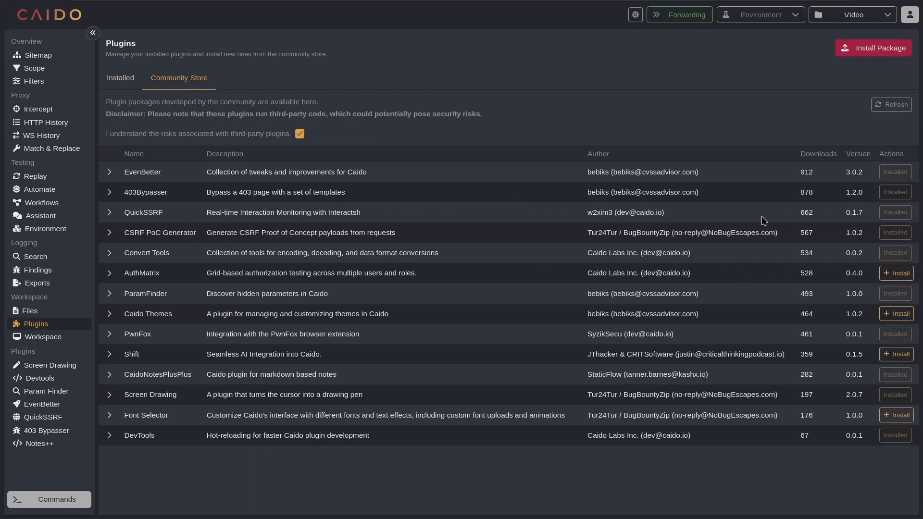
mouse_move(522, 310)
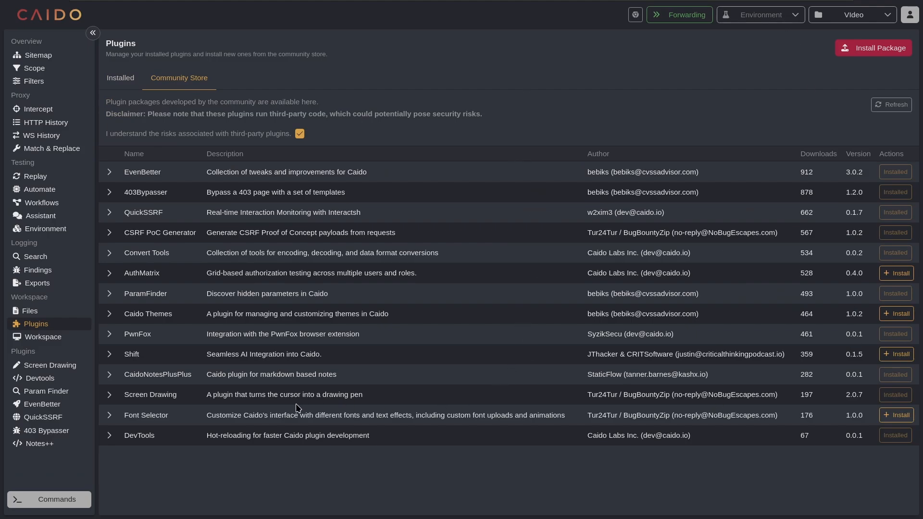
mouse_move(113, 415)
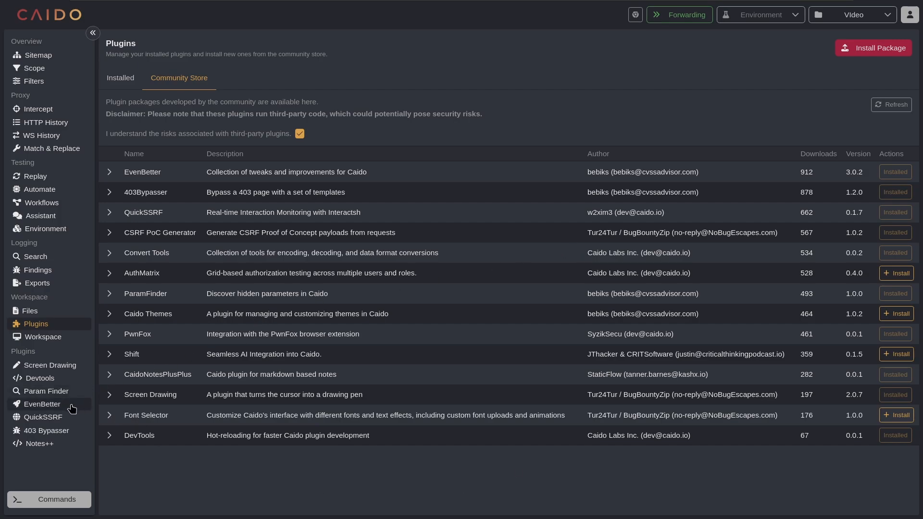
mouse_move(66, 418)
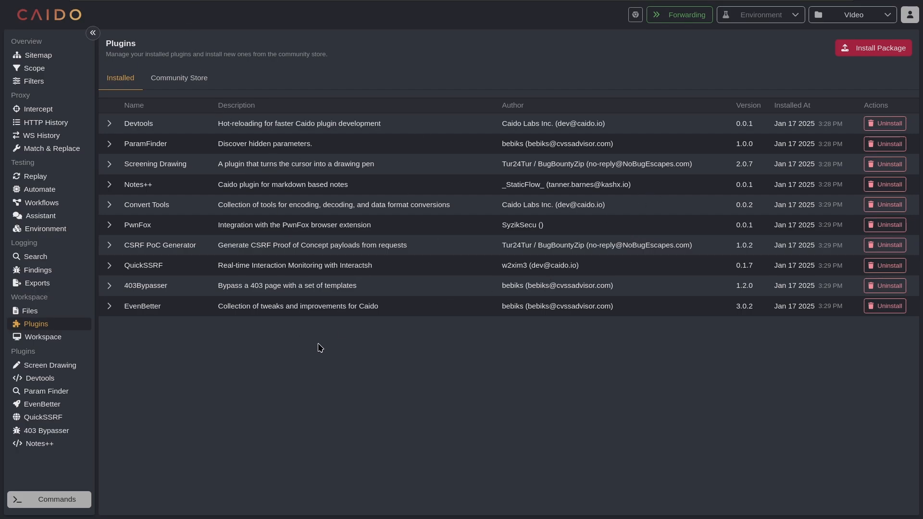
mouse_move(98, 422)
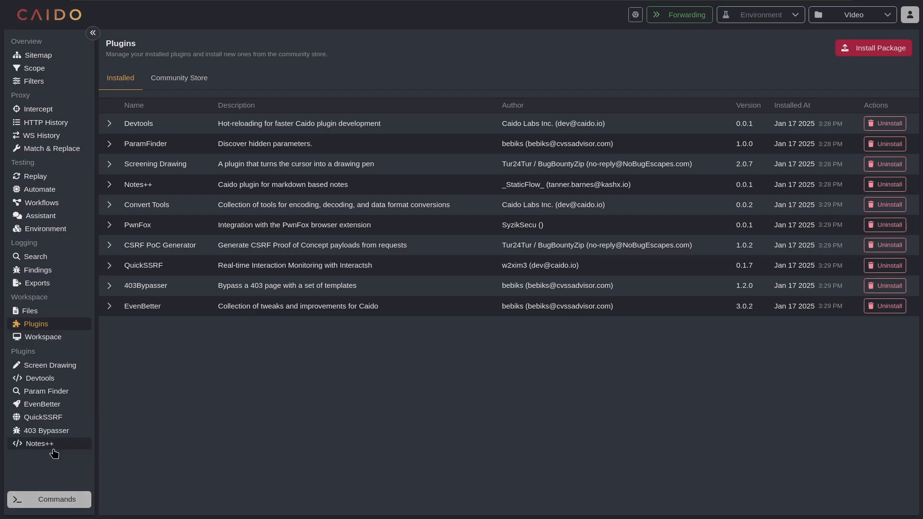
click(43, 417)
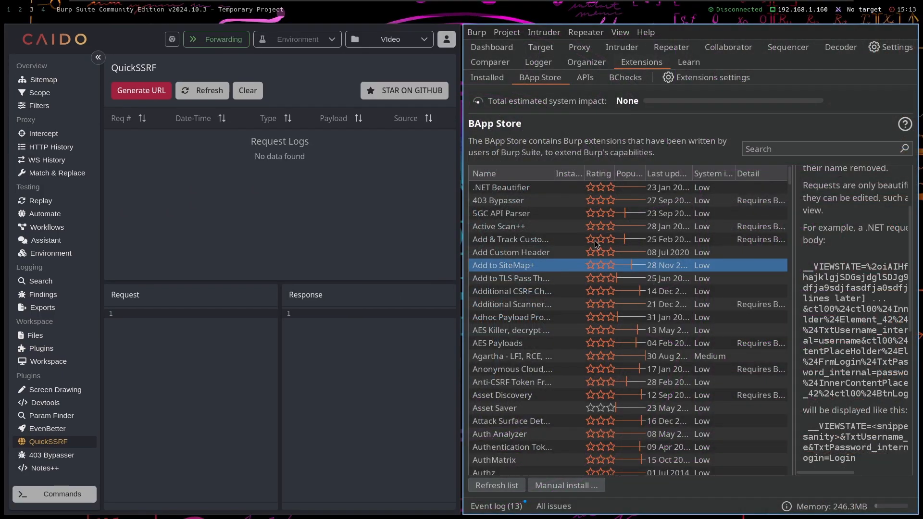
Show Burp's Professional-only Collaborator tab beside Caido's empty QuickSSRF log.
click(727, 47)
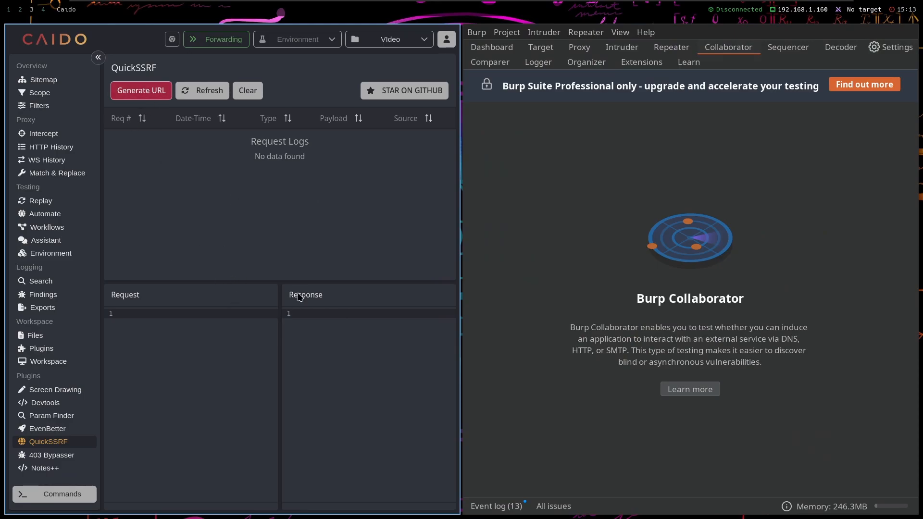
click(140, 90)
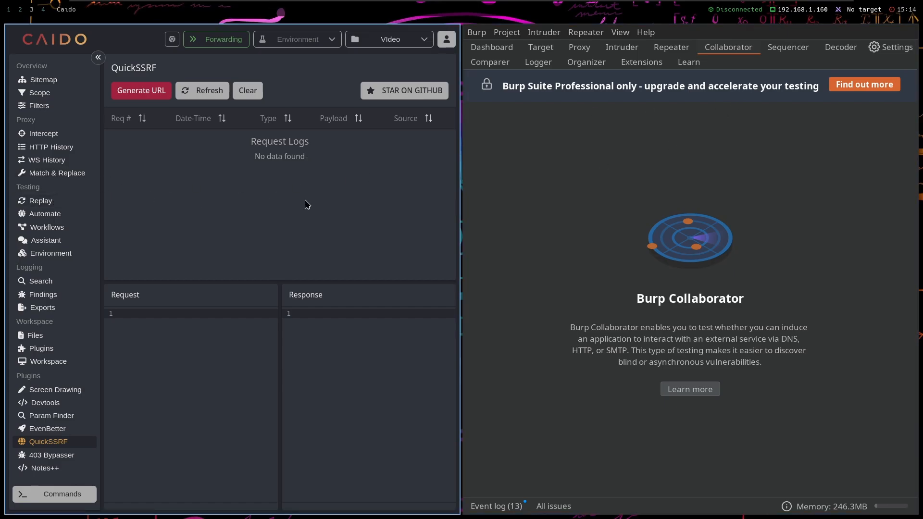
Open the match and replace rules in both Burp's Proxy and Caido.
click(579, 47)
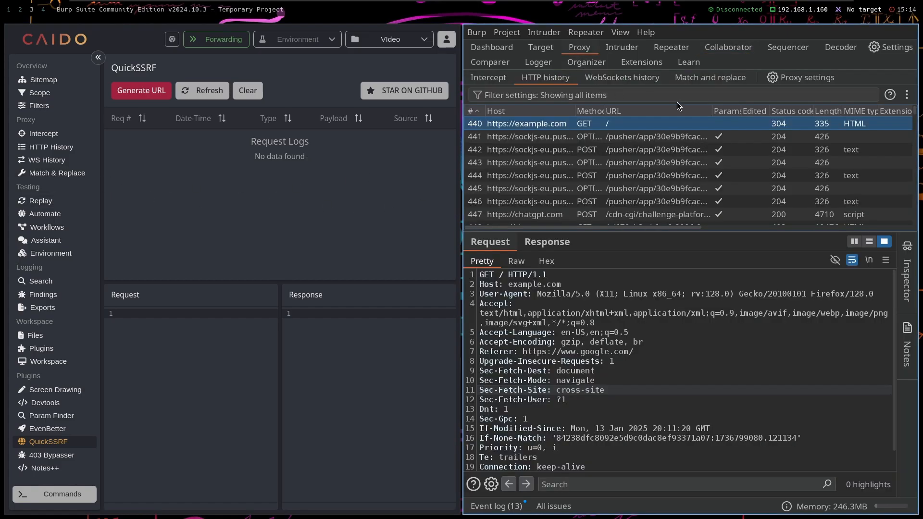
click(709, 77)
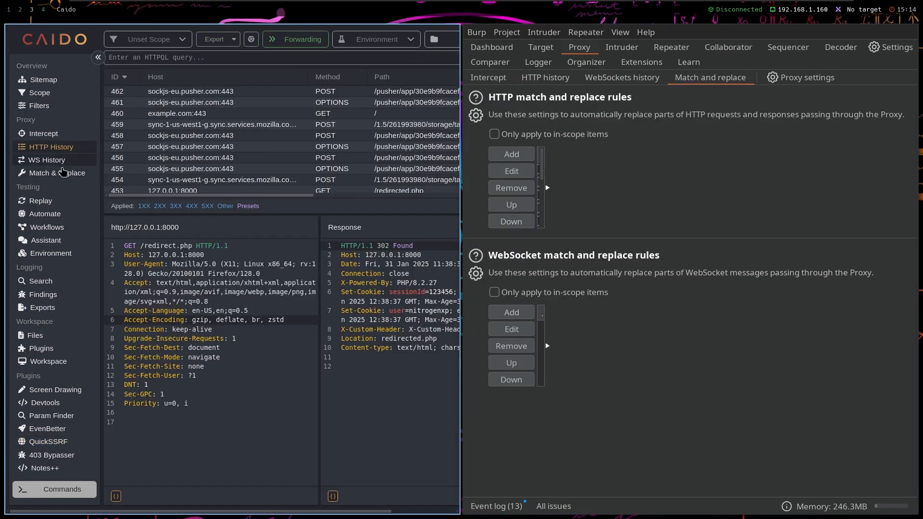
click(56, 173)
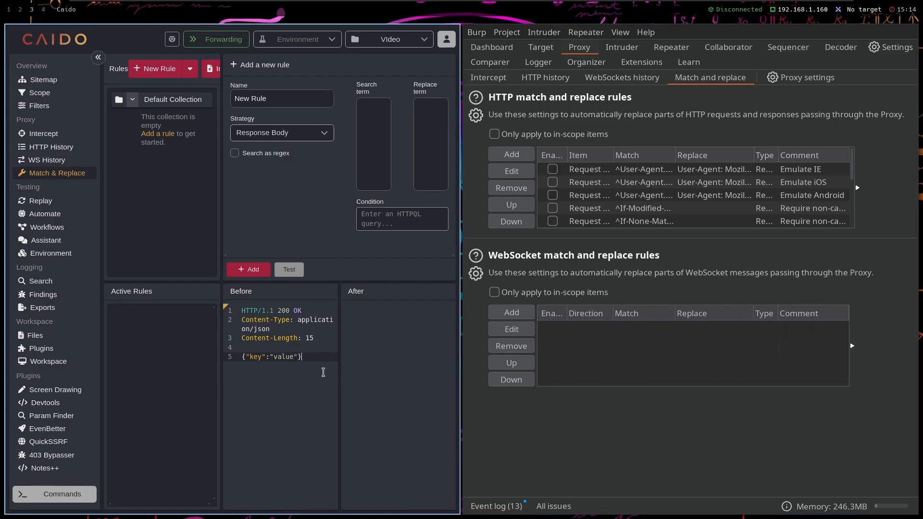
Try Burp's HTTP history filter in Bambda mode, then start adding a match and replace rule.
click(402, 218)
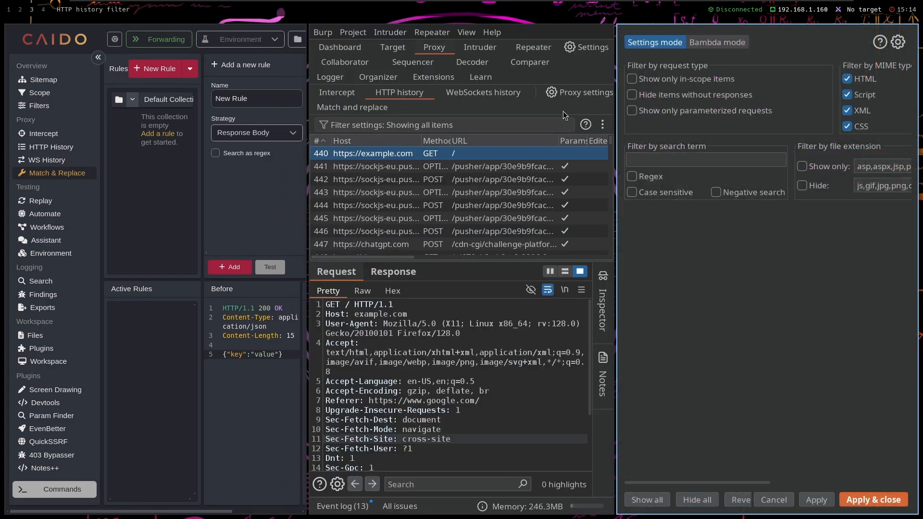
click(717, 42)
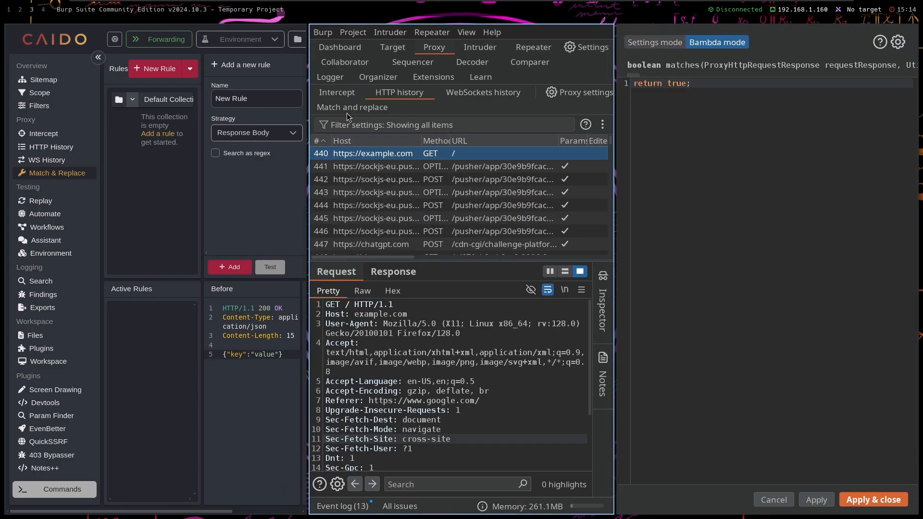
click(351, 107)
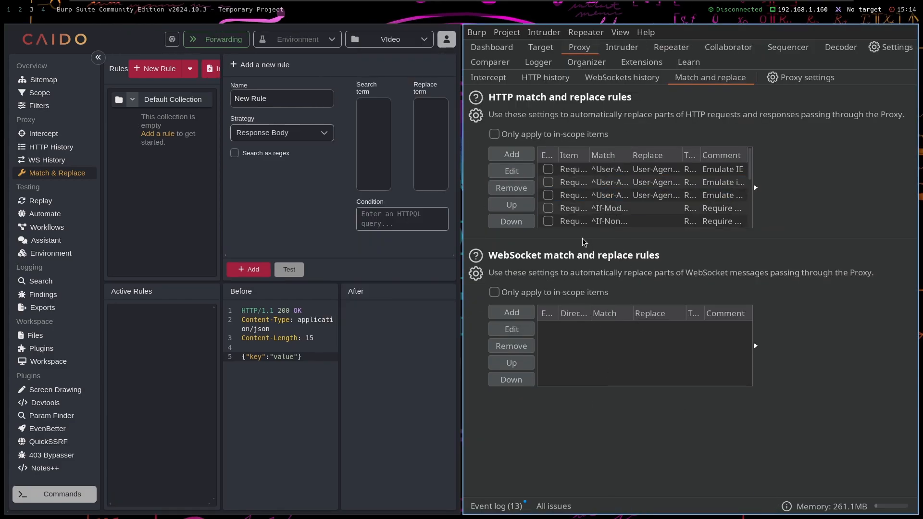
click(510, 154)
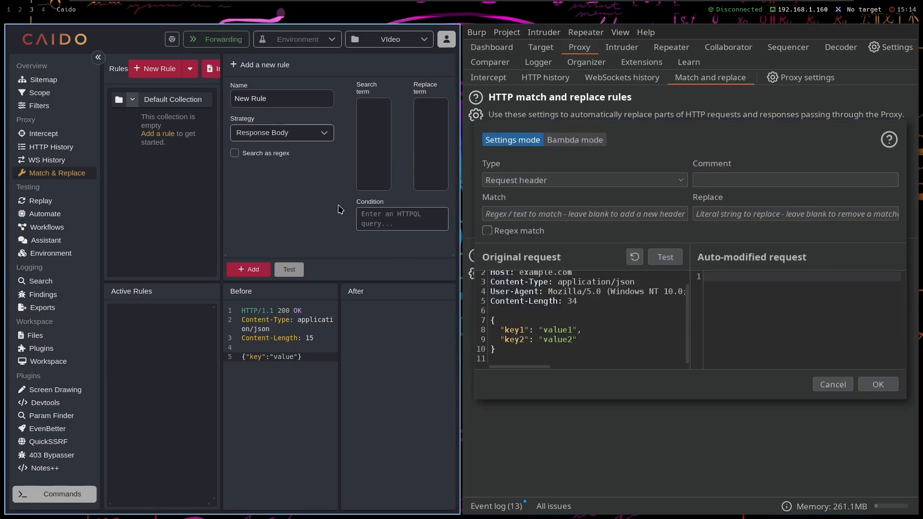
mouse_move(335, 204)
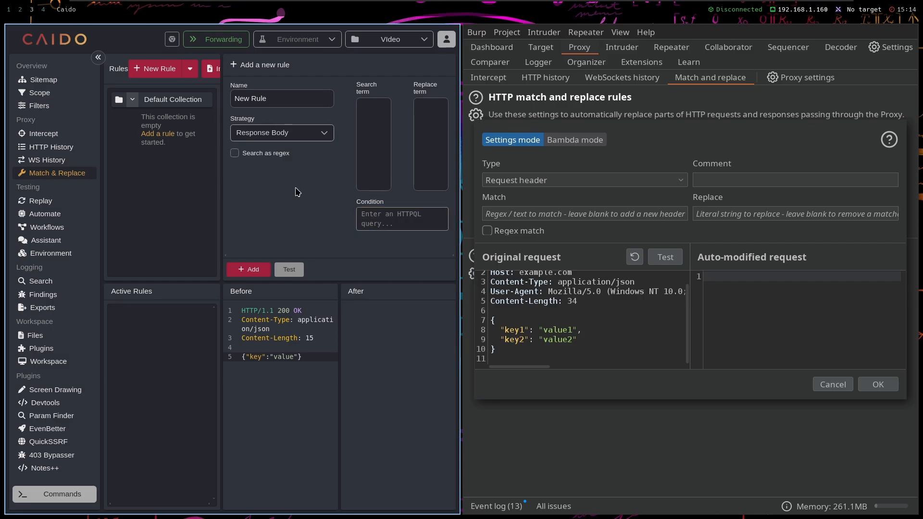
mouse_move(43, 134)
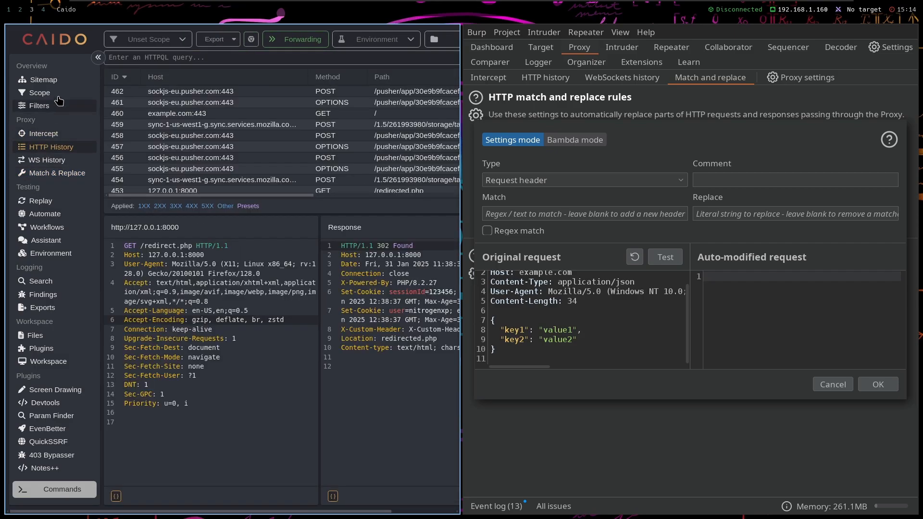
Open Caido's Localhost scope preset, cancel Burp's new-rule dialog, and switch Burp to Repeater.
click(40, 92)
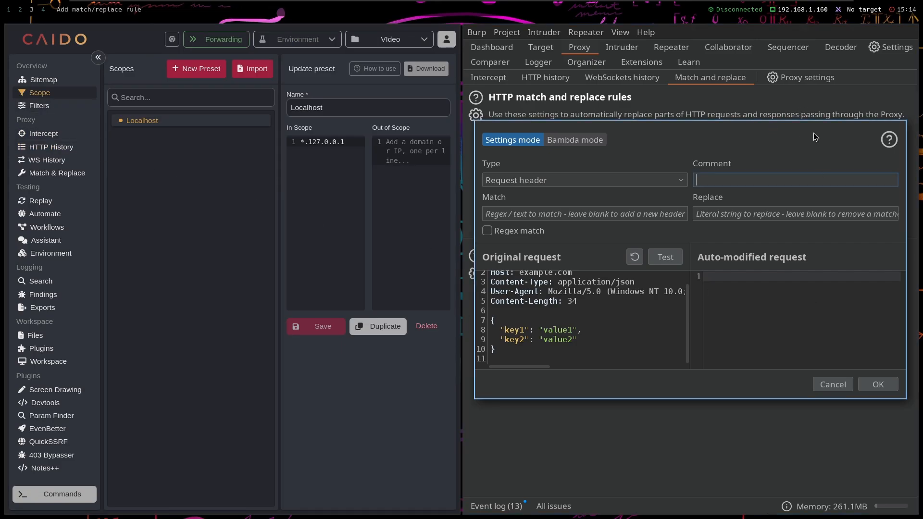
click(832, 385)
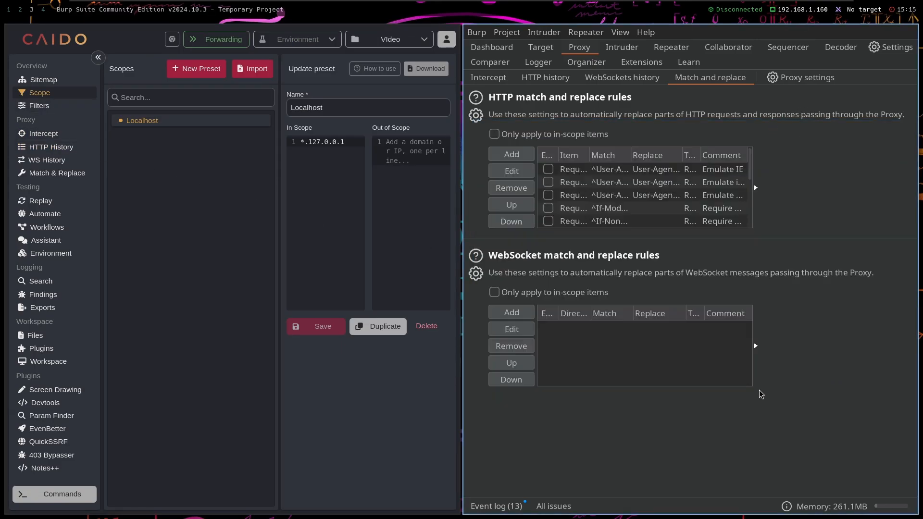
mouse_move(669, 60)
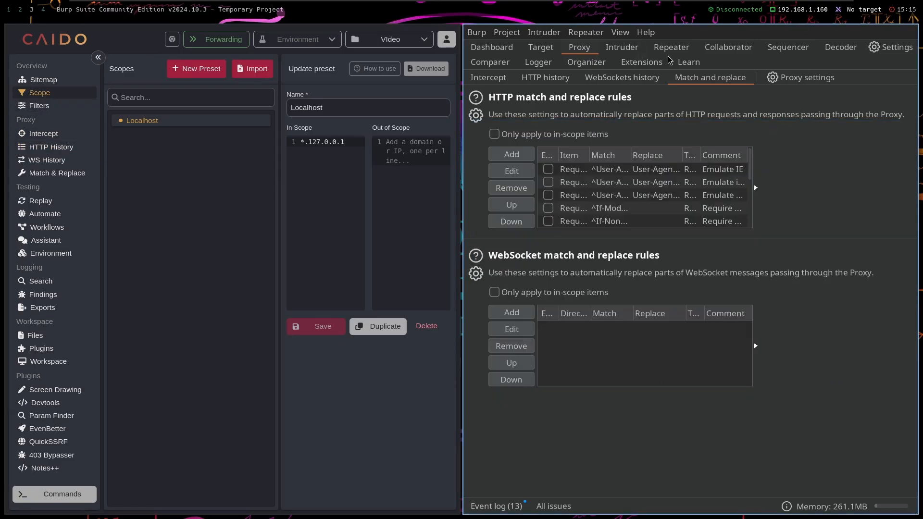
click(671, 47)
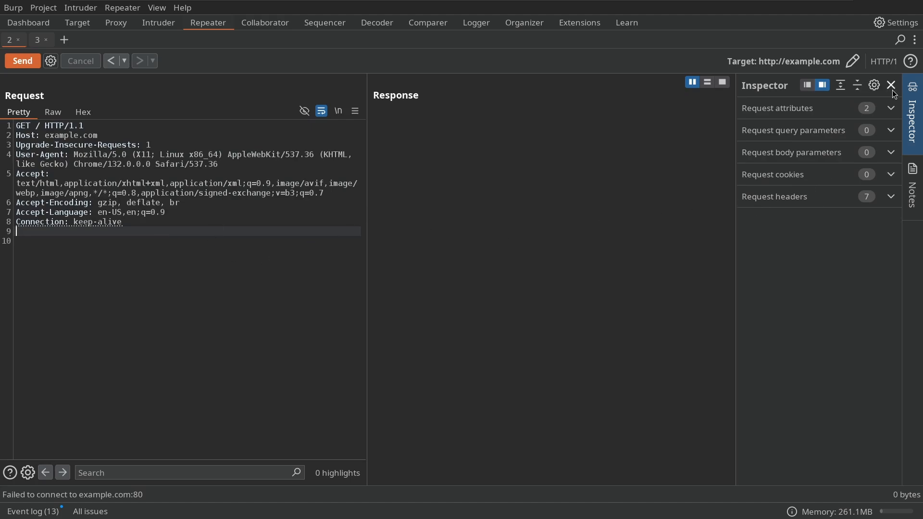
Hide the Inspector panel in Burp's Repeater and select the example.com request's header lines.
click(892, 85)
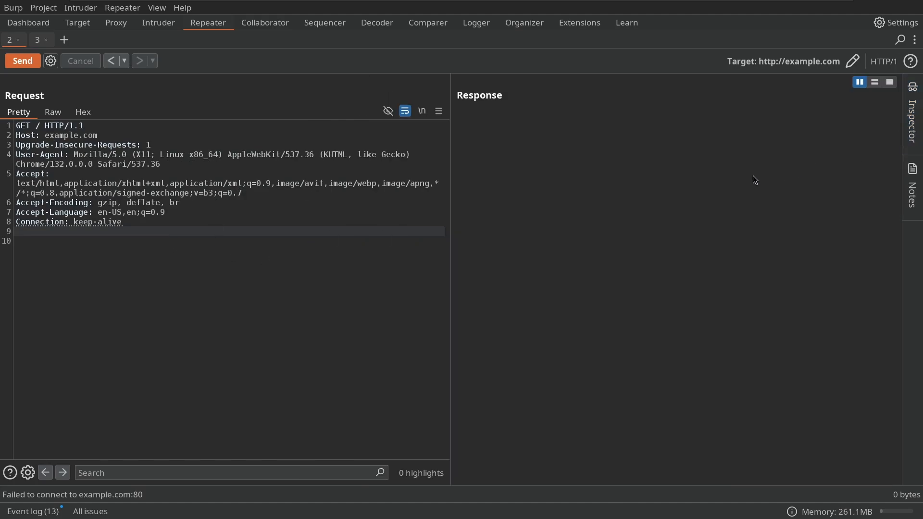
drag(17, 135, 18, 231)
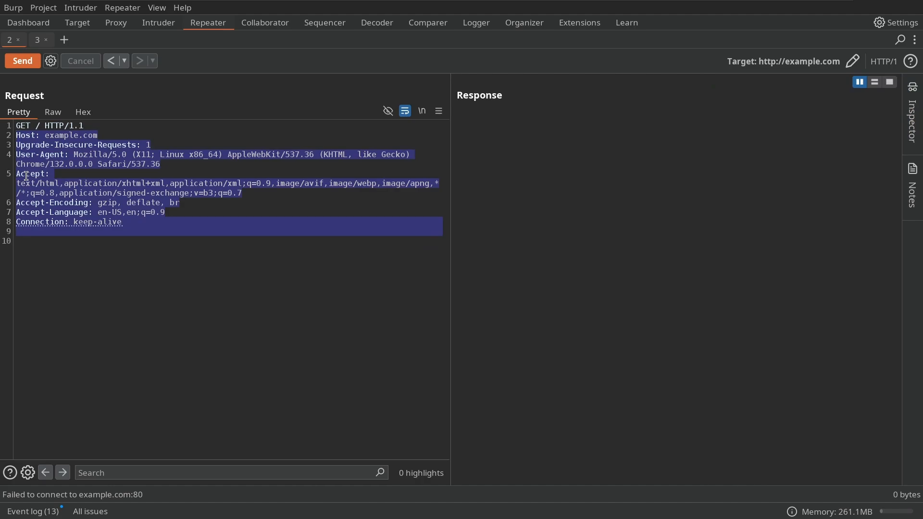
click(134, 203)
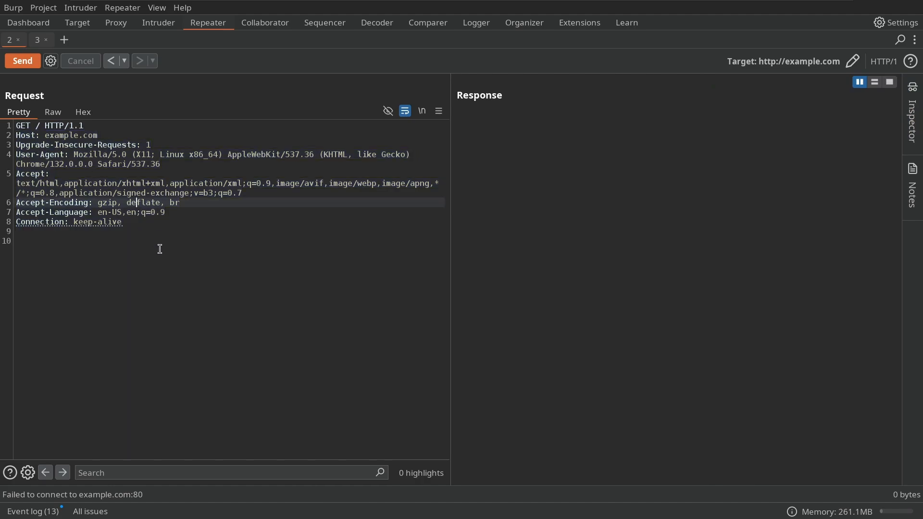
mouse_move(291, 265)
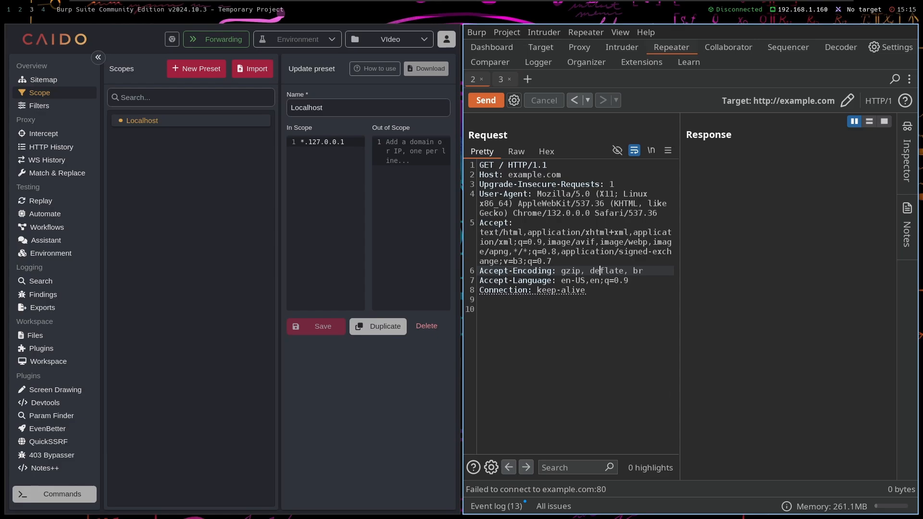
mouse_move(877, 418)
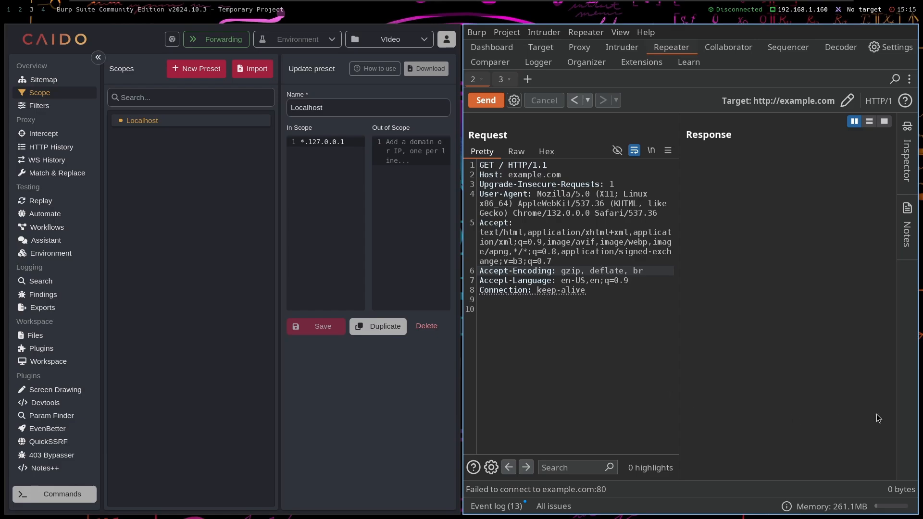